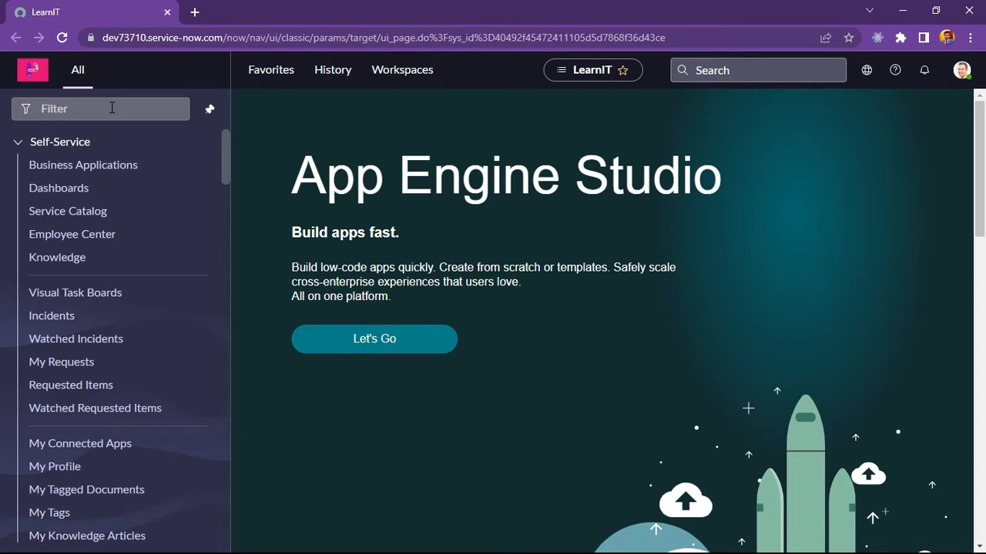
# Search the navigator for change_request.LIST to open the Change Requests list.
pyautogui.click(100, 107)
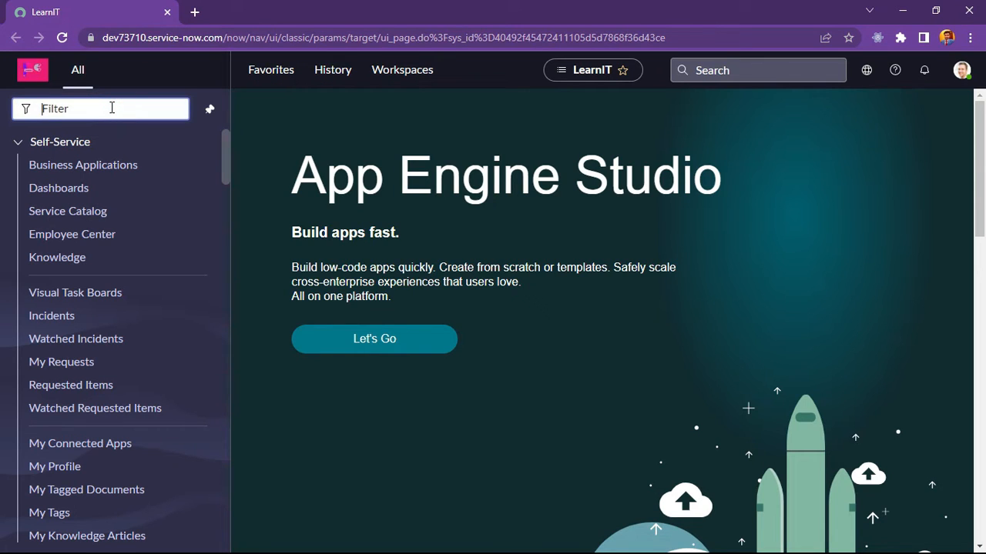
pyautogui.write('change_request')
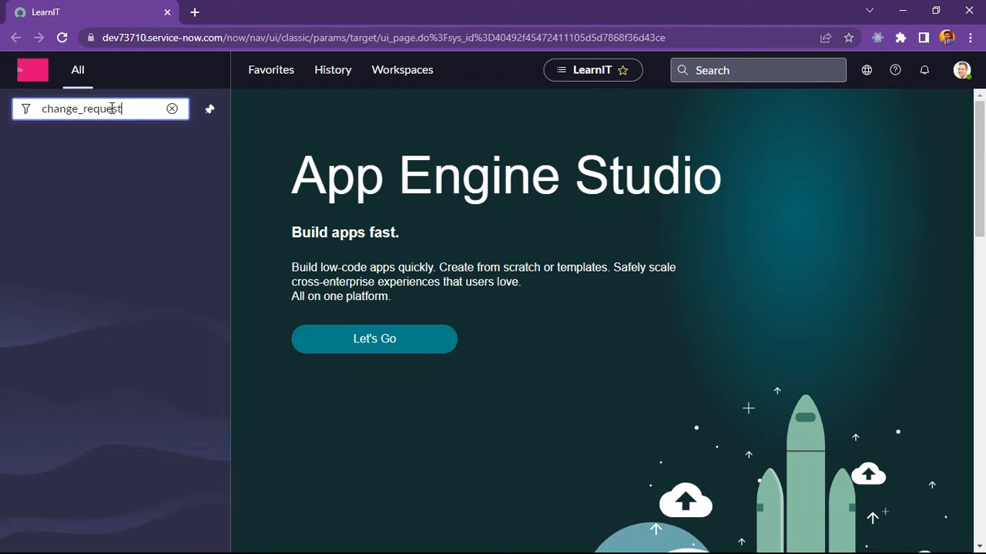
pyautogui.write('.LIST')
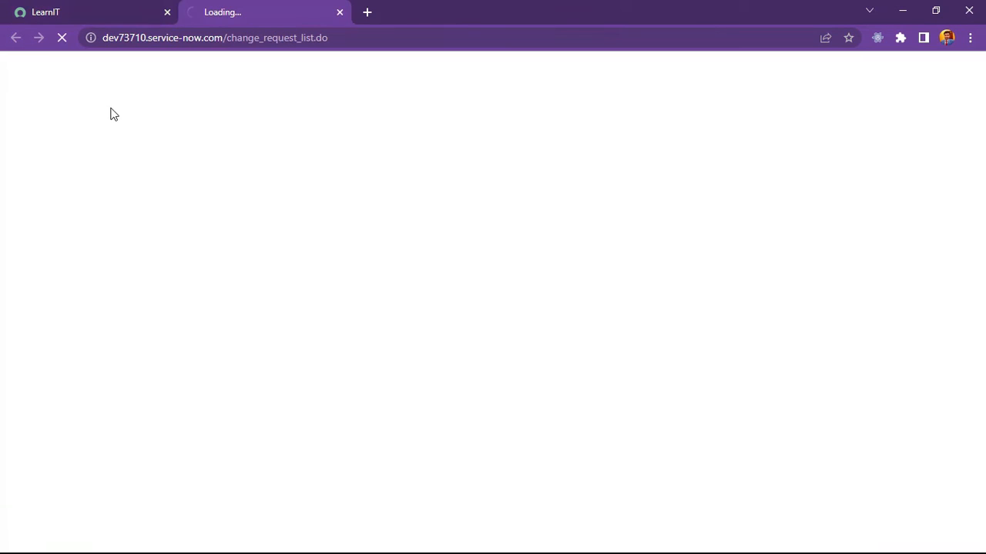
pyautogui.moveTo(214, 202)
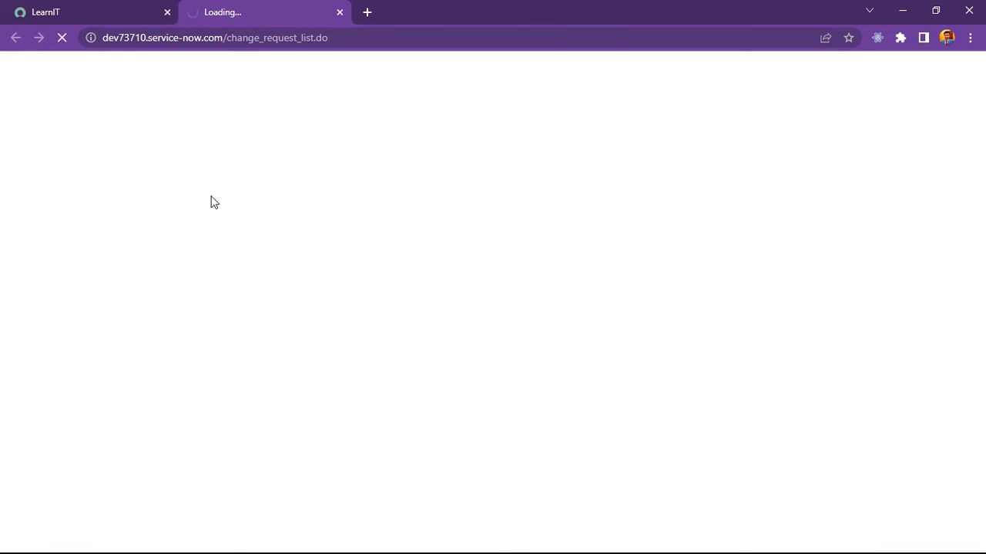
pyautogui.moveTo(292, 132)
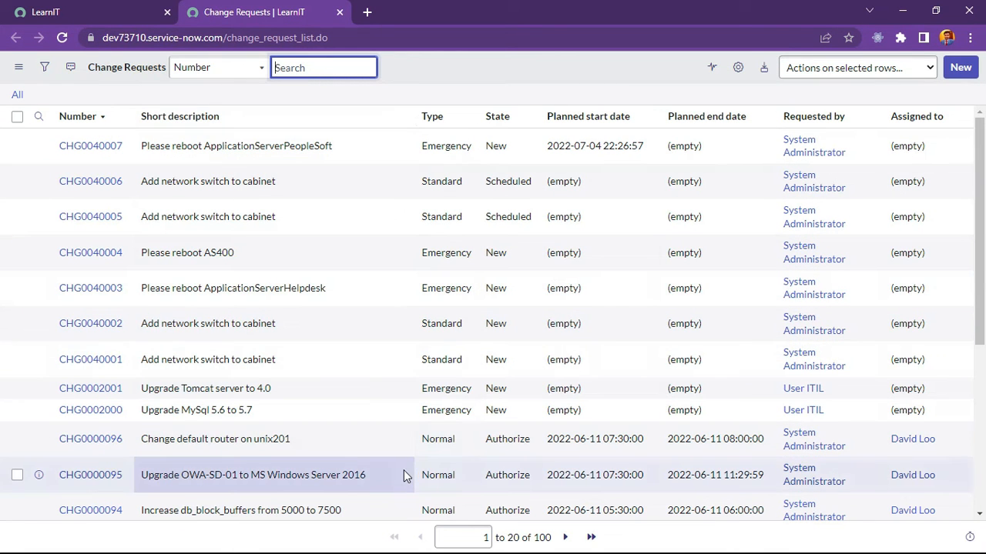
# Open CHG0040002 from the list in a new tab and switch to it.
pyautogui.click(90, 322)
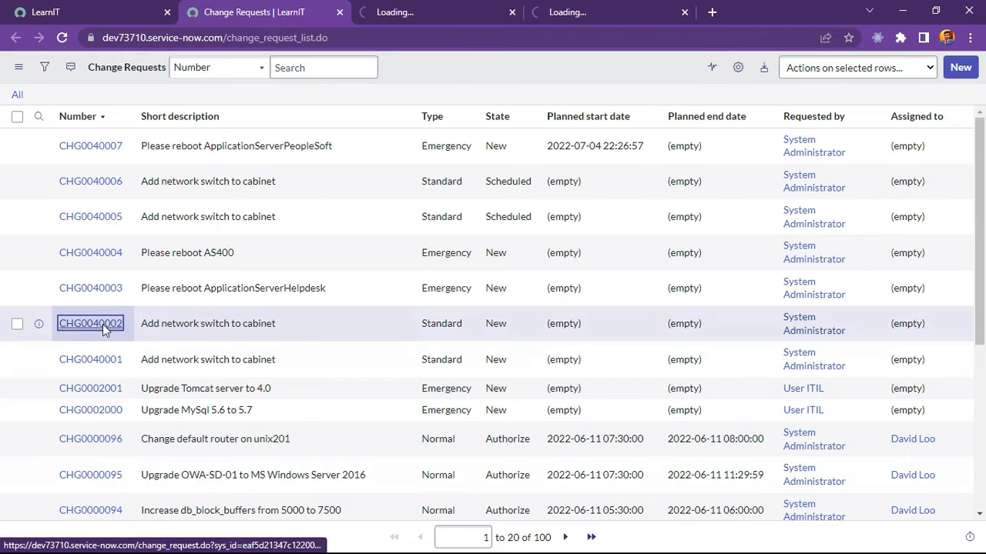
pyautogui.click(91, 323)
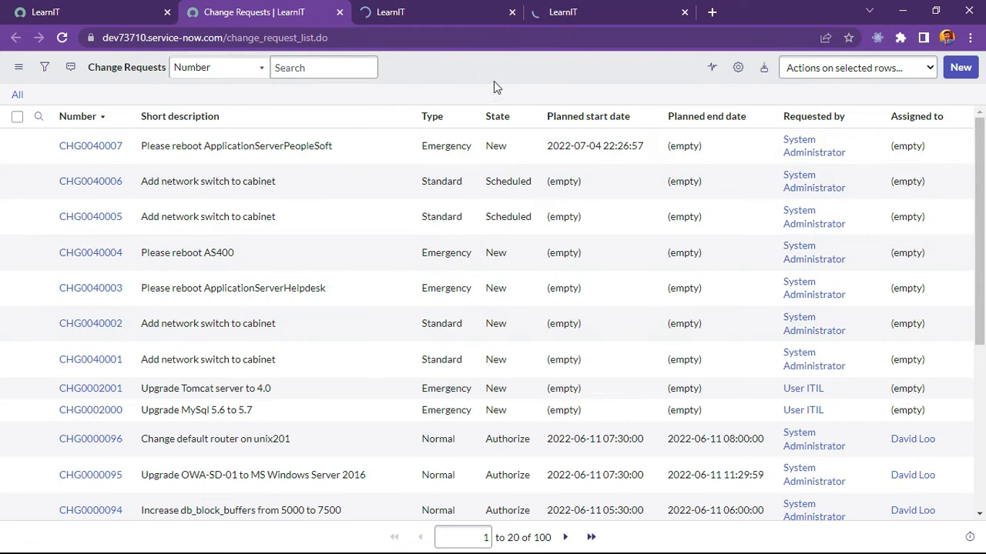
pyautogui.click(90, 323)
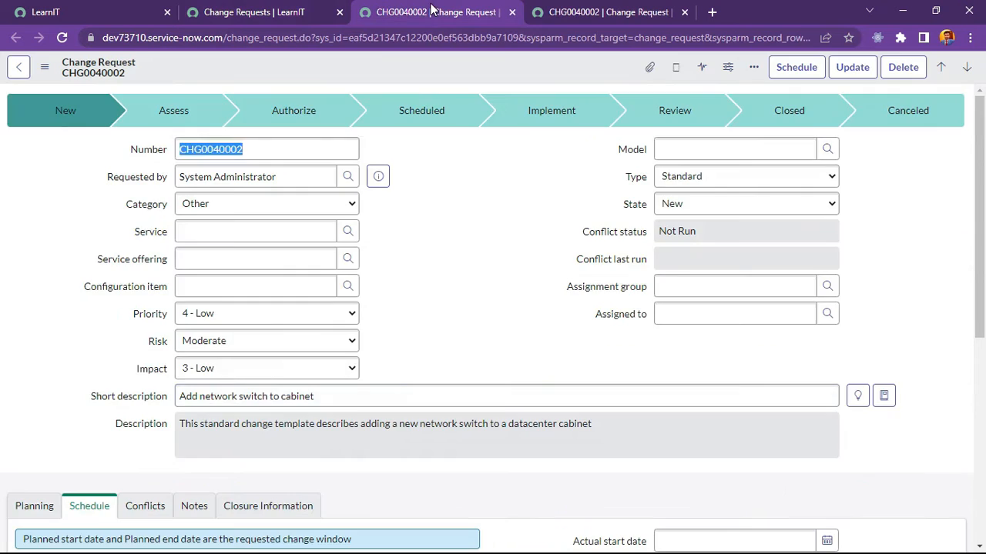
pyautogui.scroll(-3)
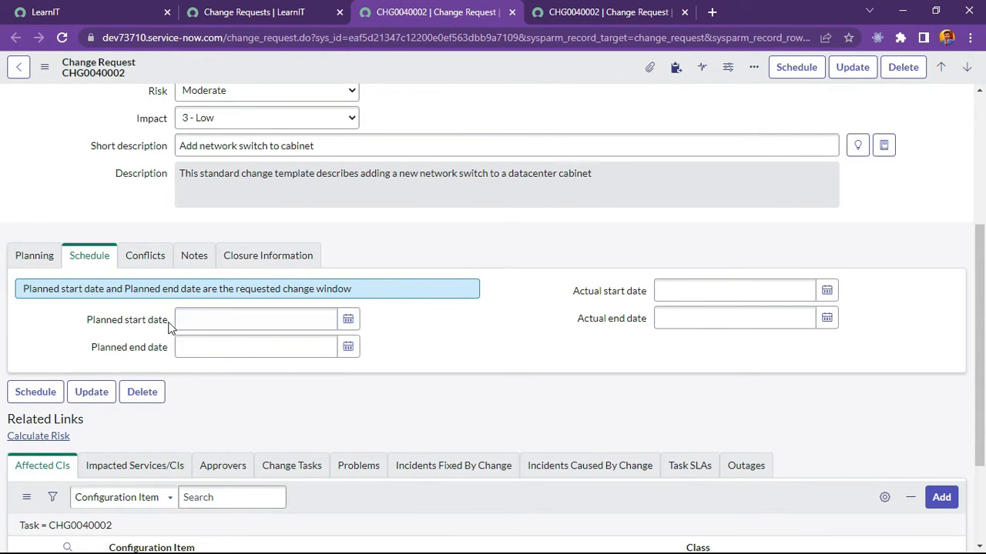
pyautogui.click(255, 318)
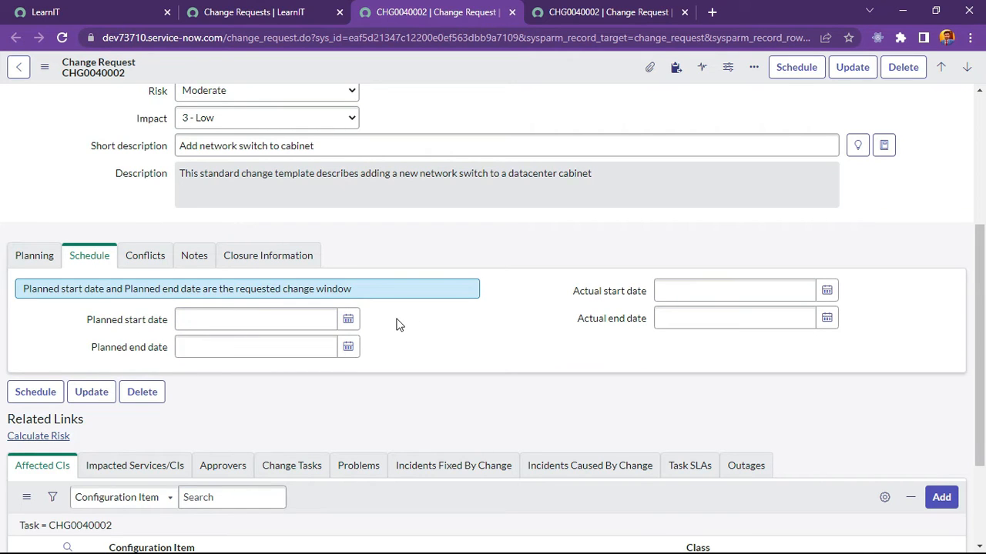
pyautogui.click(347, 319)
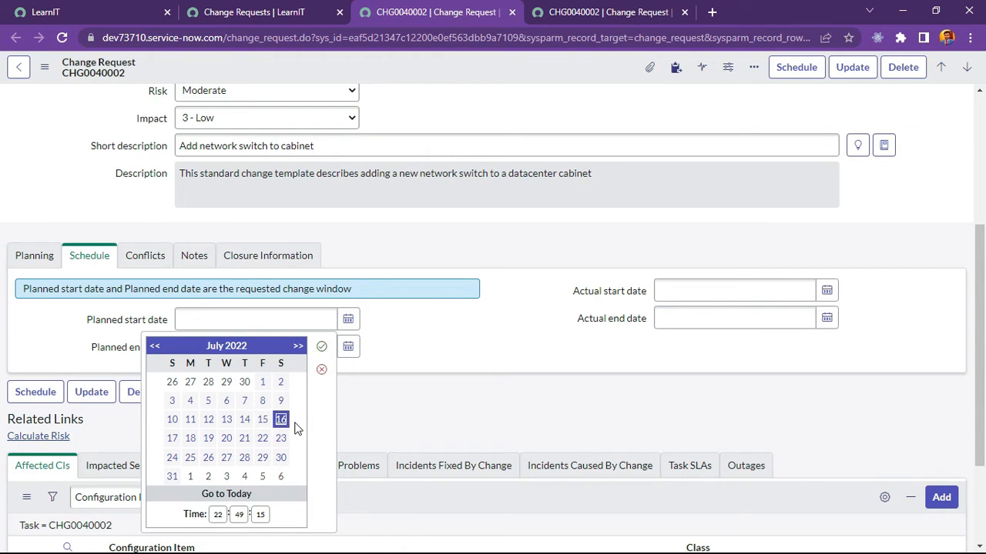
pyautogui.moveTo(142, 439)
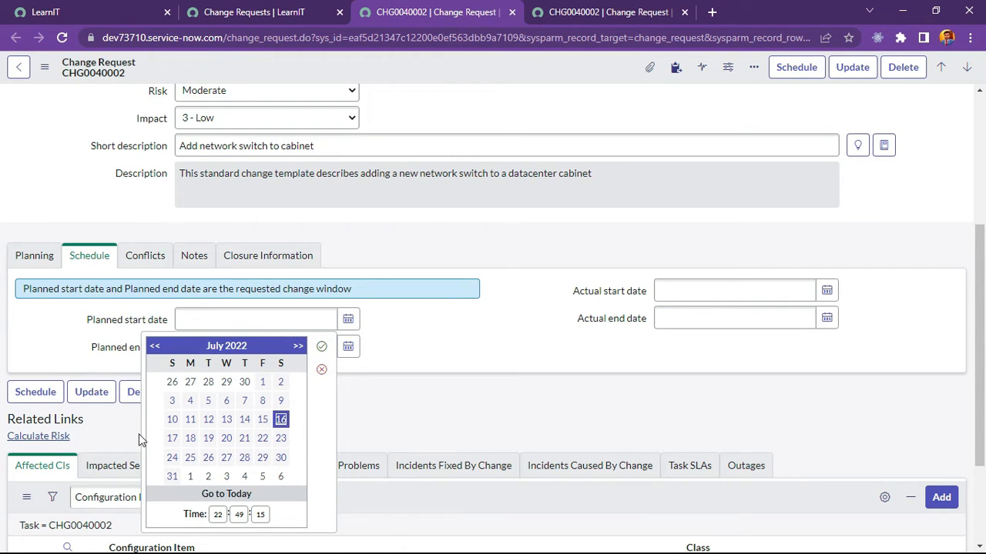
pyautogui.moveTo(373, 370)
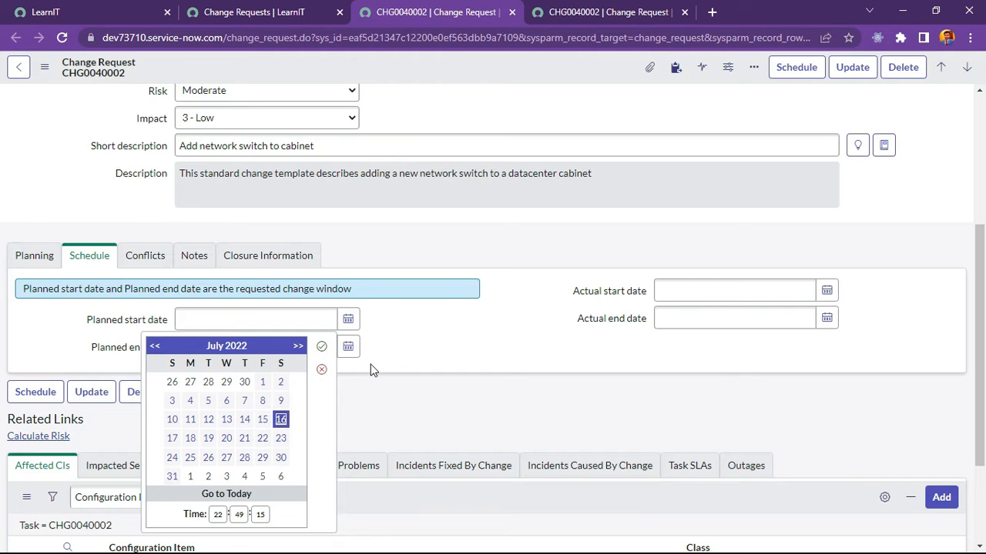
pyautogui.moveTo(409, 346)
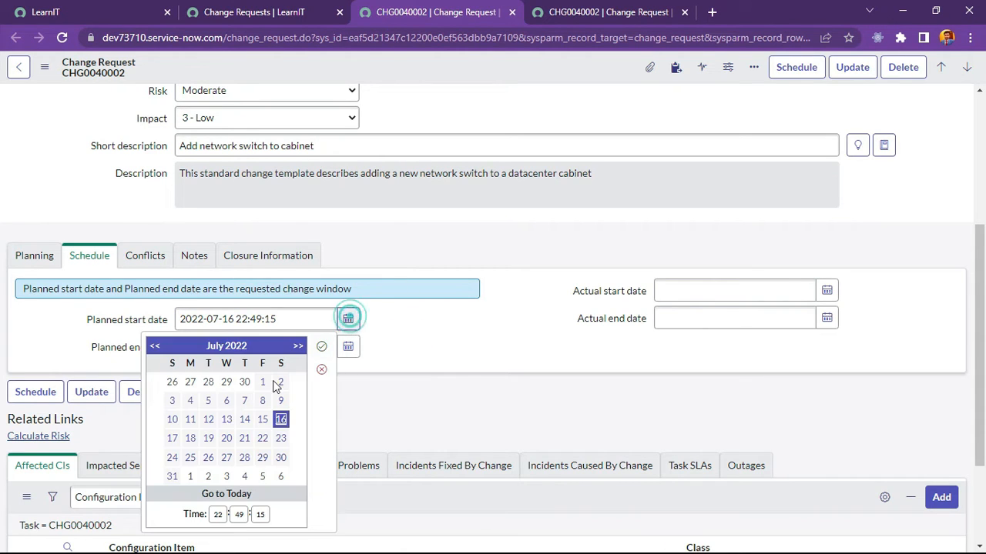
pyautogui.click(226, 419)
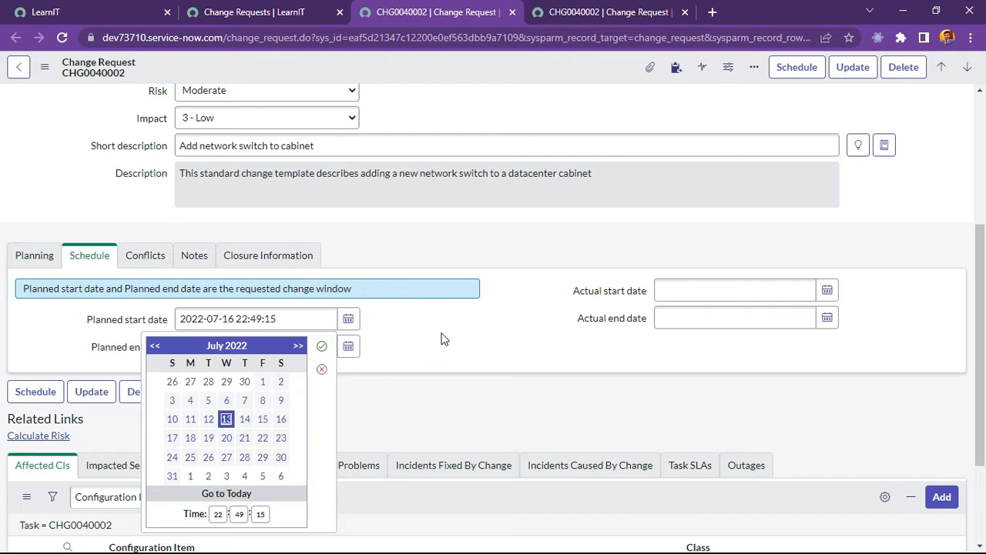
pyautogui.click(226, 419)
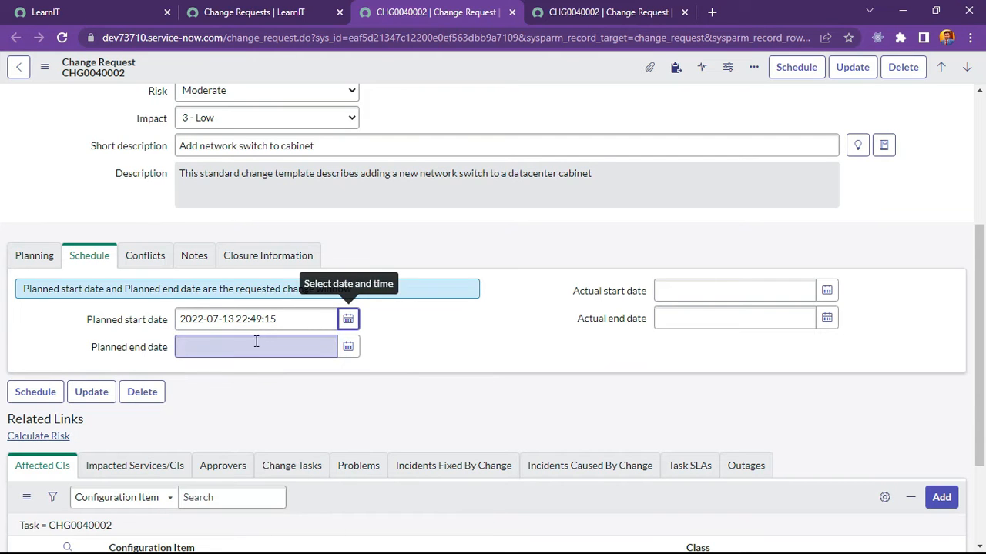
pyautogui.scroll(-3)
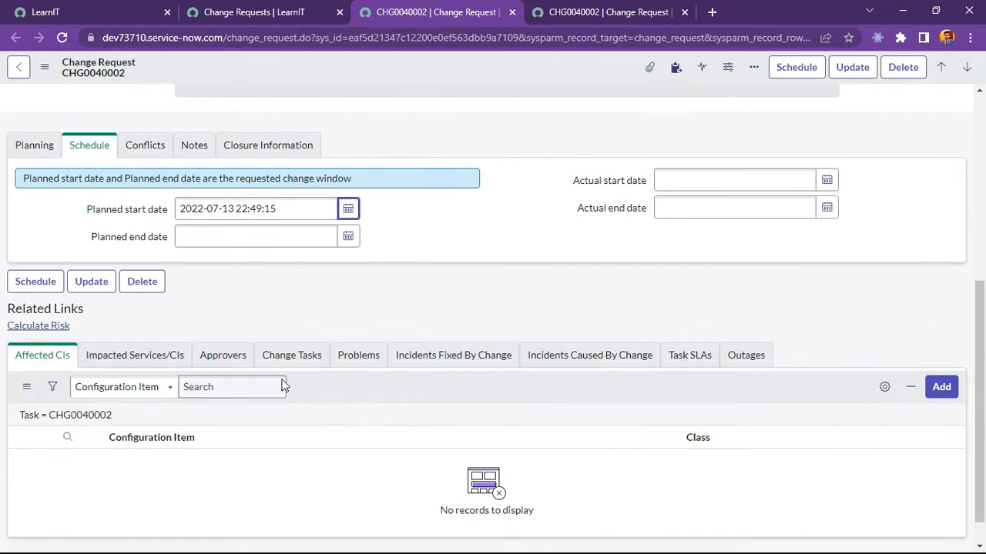
pyautogui.tripleClick(254, 209)
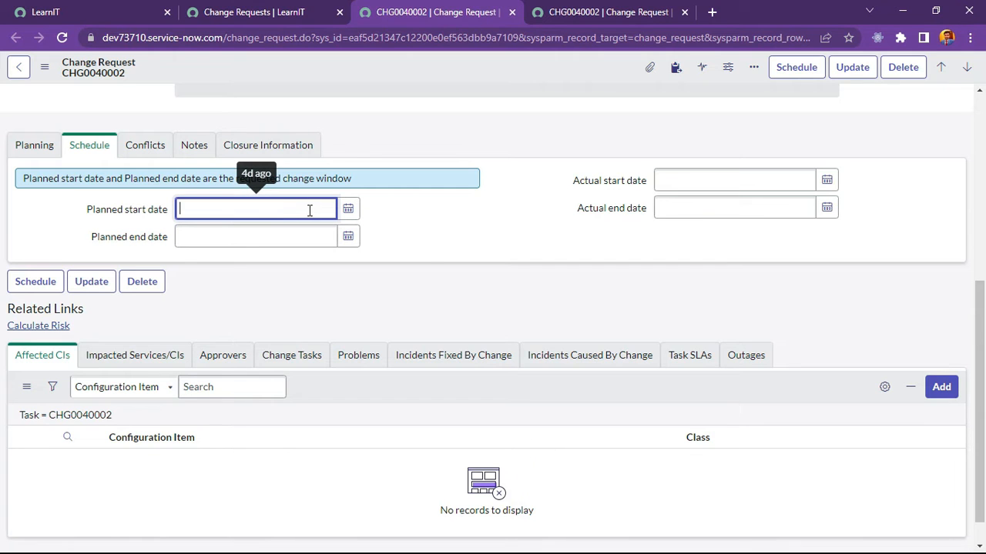
pyautogui.moveTo(434, 132)
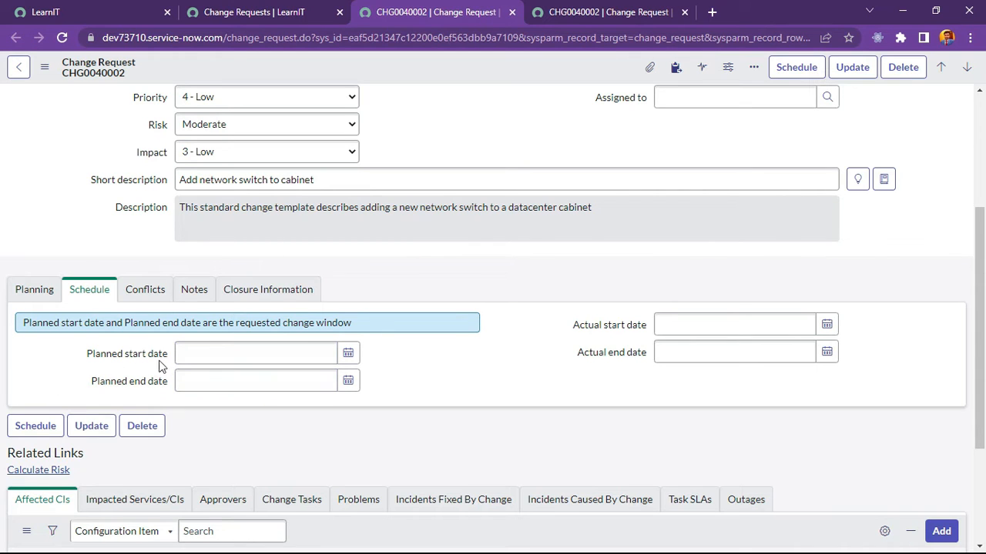
pyautogui.moveTo(385, 363)
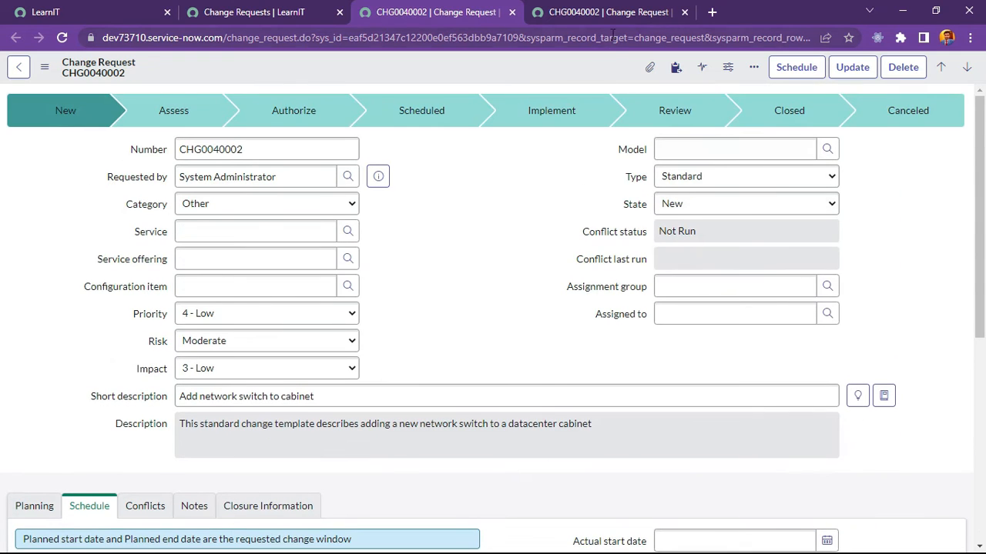
# Open Configure > UI Policies from the change form header and start a new policy.
pyautogui.click(265, 149)
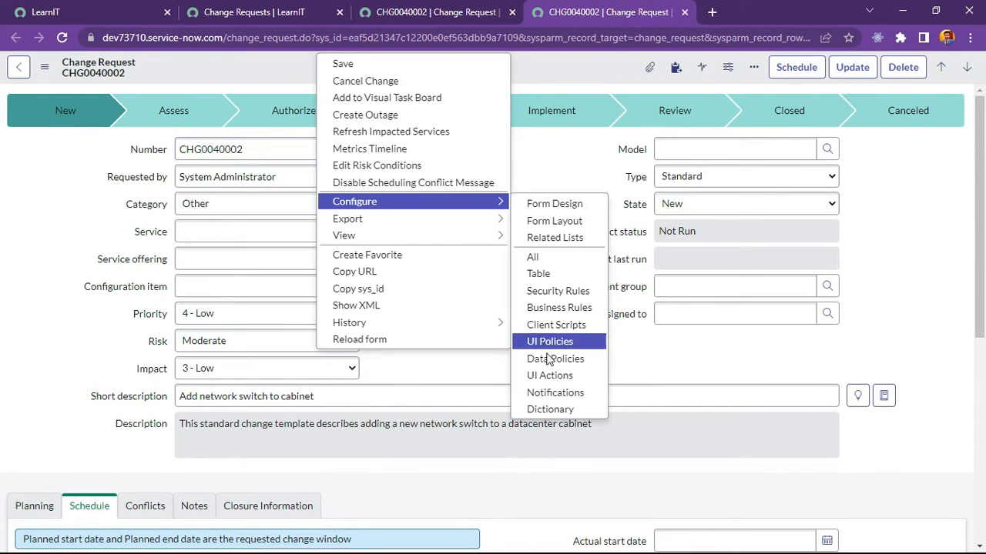
pyautogui.click(549, 341)
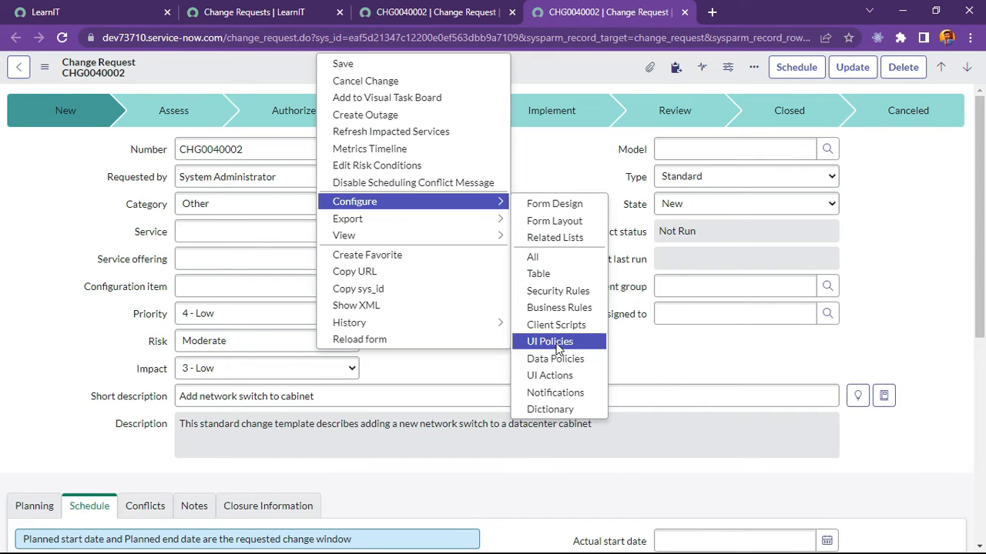
pyautogui.click(549, 341)
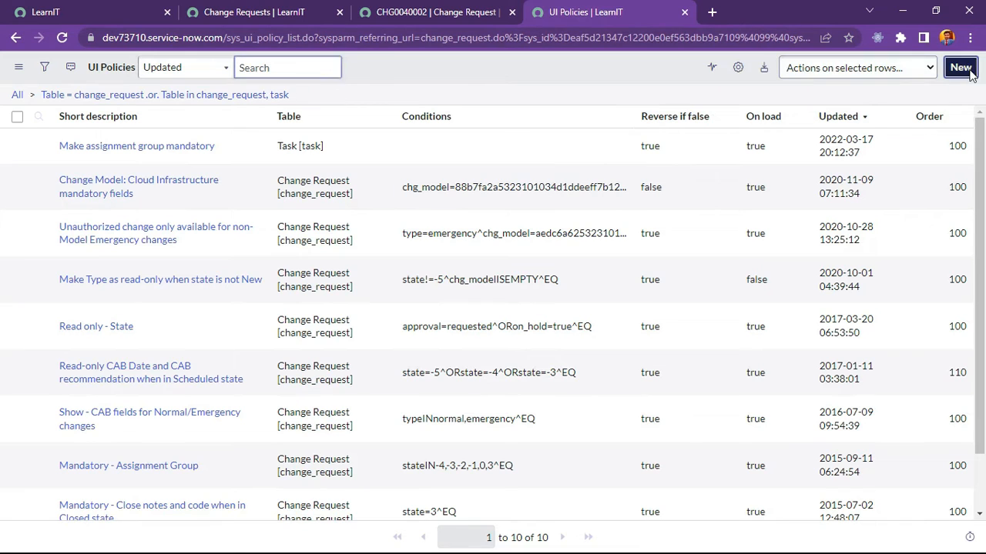
pyautogui.click(960, 67)
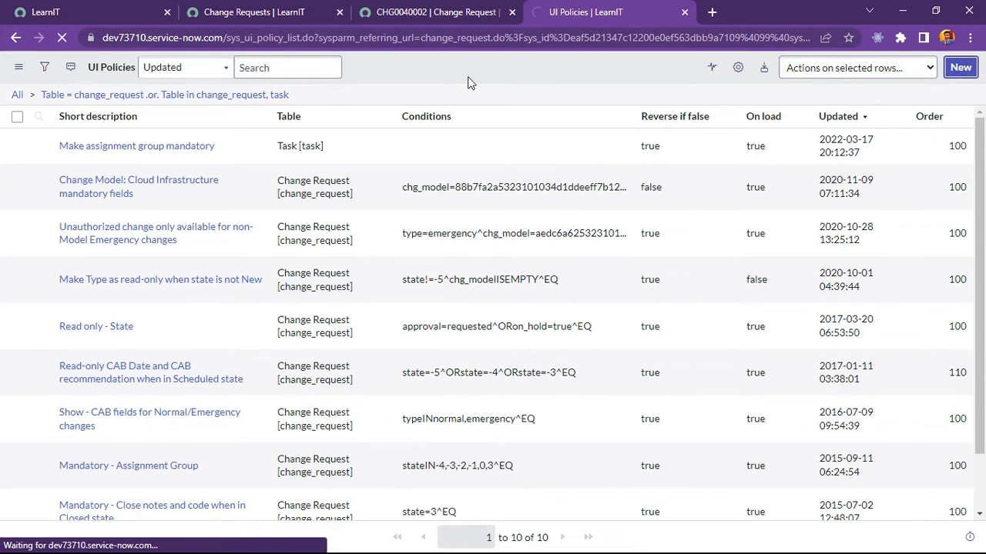
# Enter the short description 'Planned Start Date should not be added before today', correcting the opening word.
pyautogui.click(961, 67)
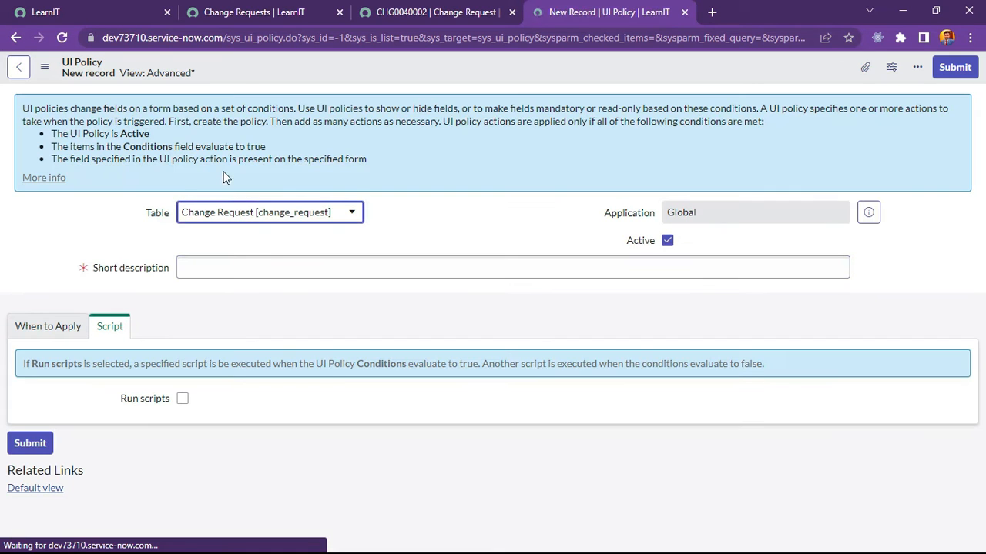
pyautogui.write('S')
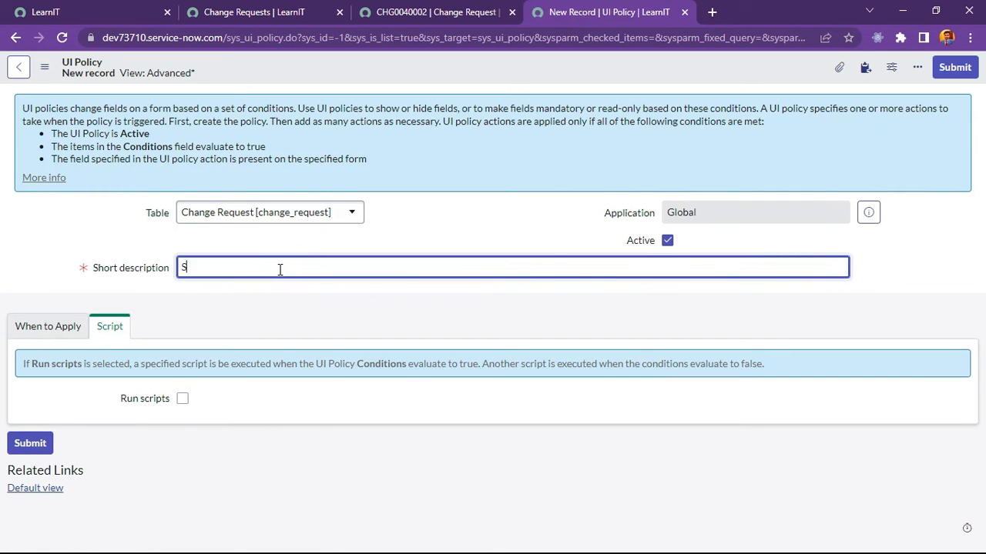
pyautogui.write('tart Date should not')
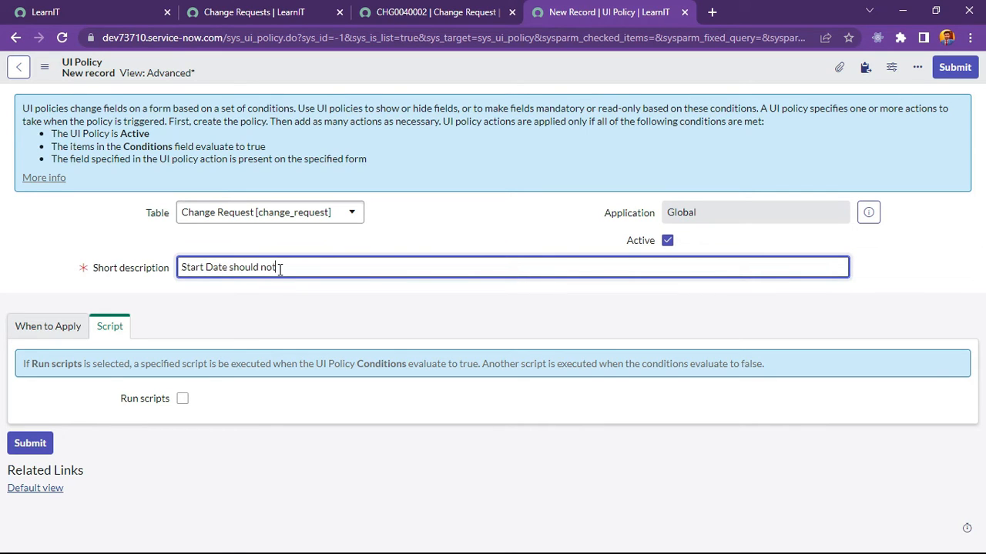
pyautogui.write('be ad')
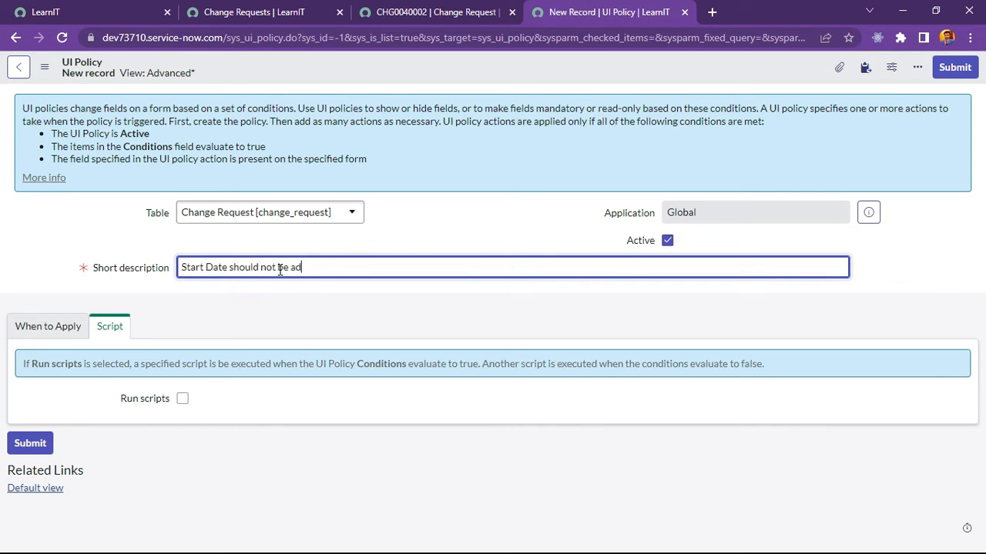
pyautogui.write('ded as')
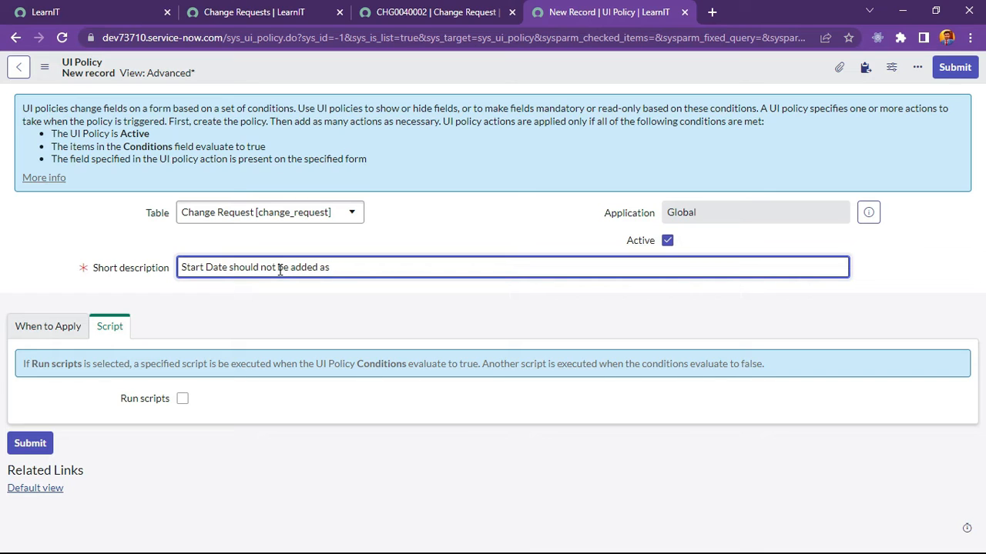
pyautogui.write('b')
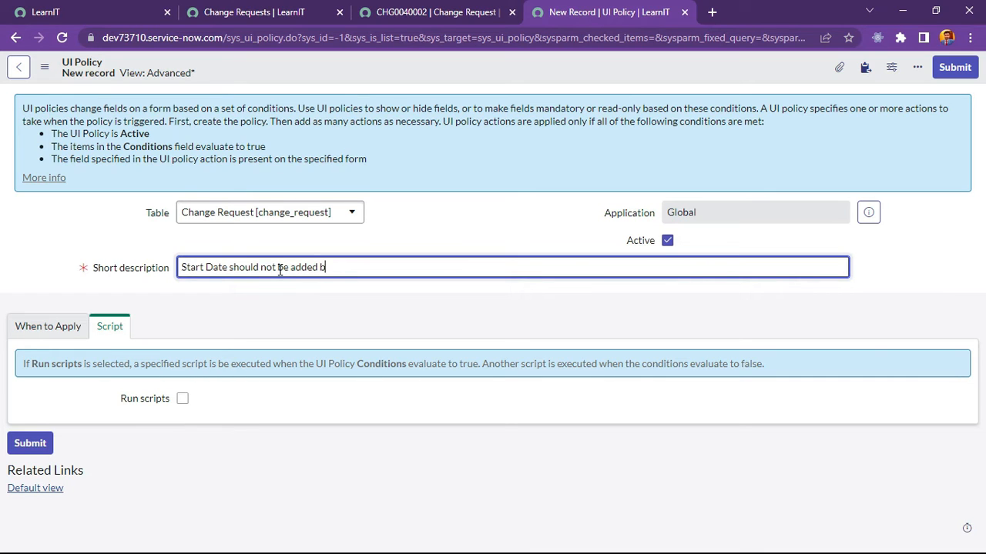
pyautogui.write('efore to')
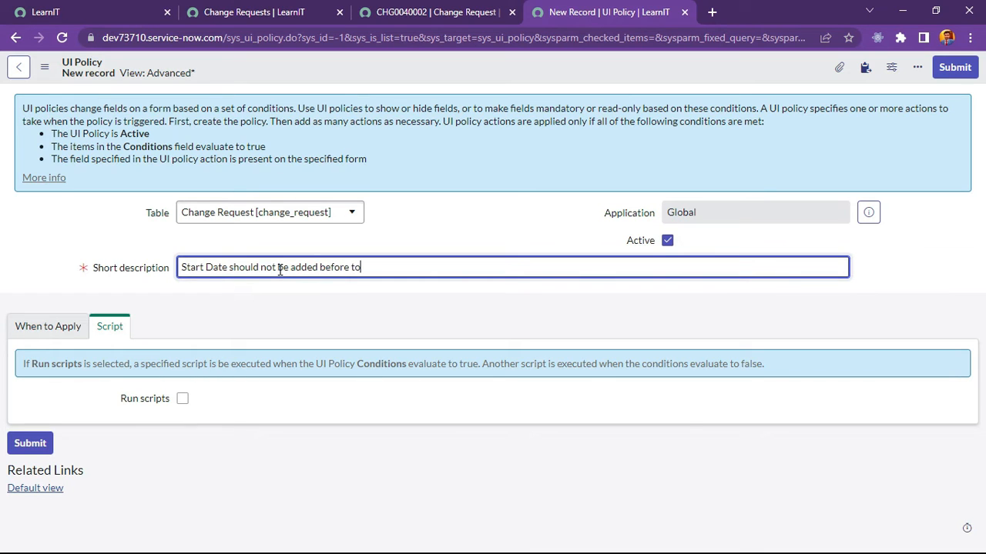
pyautogui.write('day')
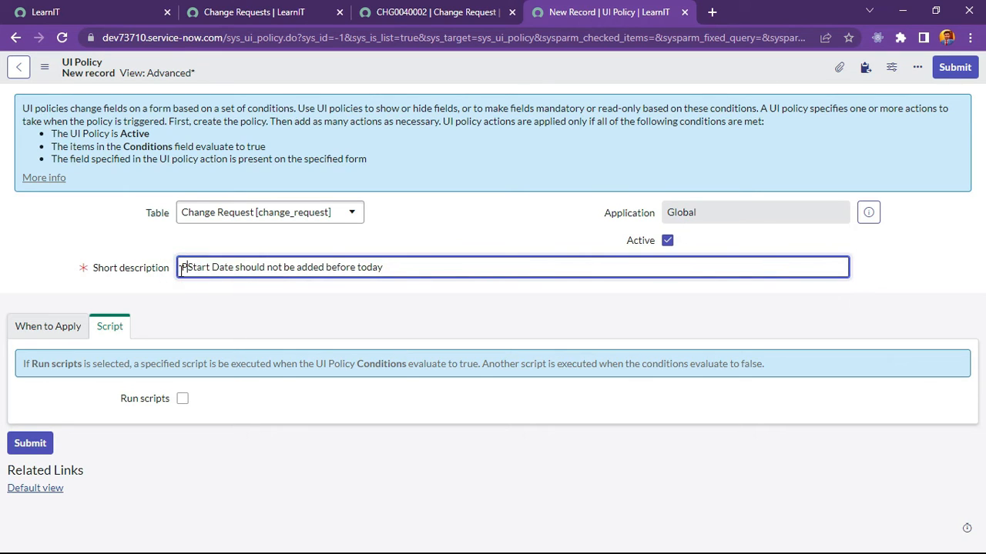
pyautogui.write('lanned')
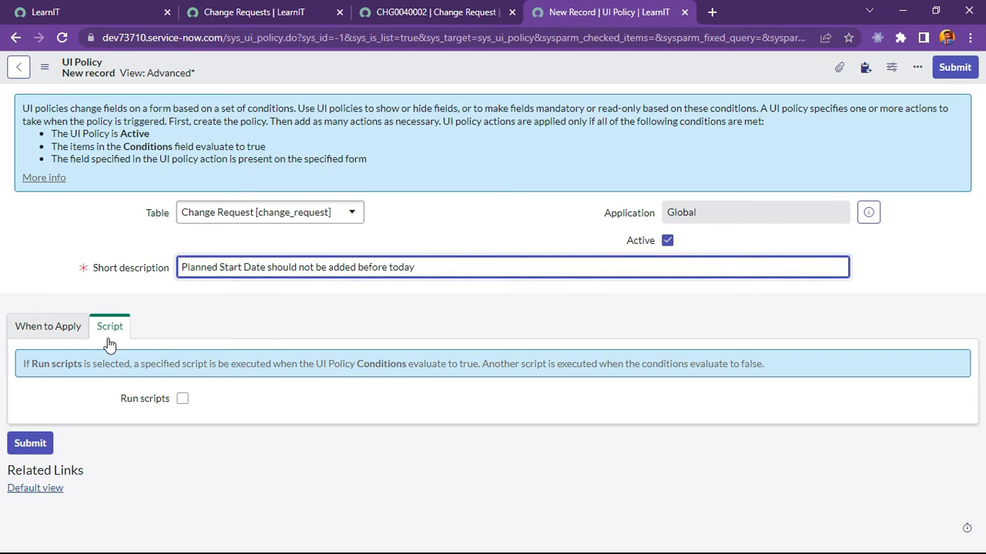
# Add the When to Apply condition 'Planned start date before Today' and show the script options.
pyautogui.click(48, 325)
pyautogui.write('plann')
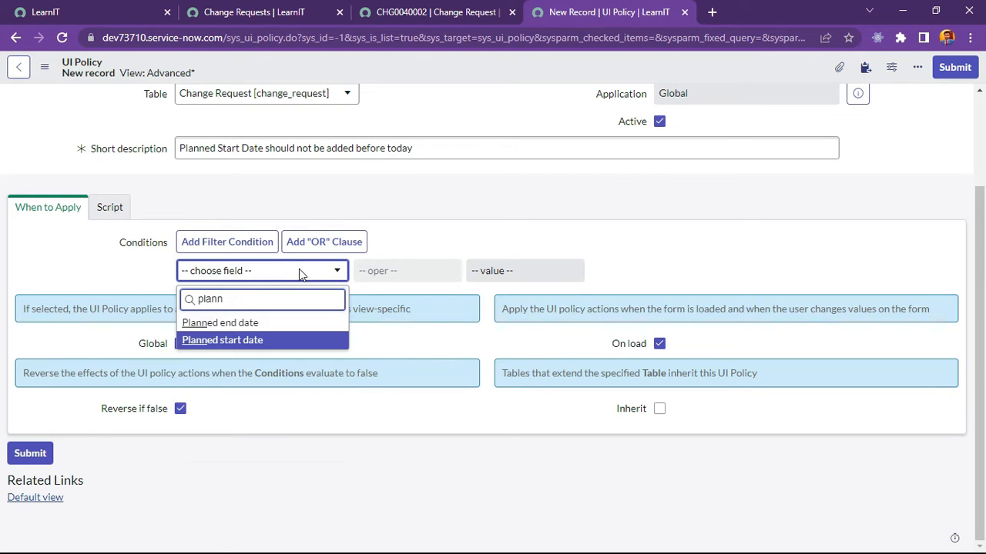
pyautogui.click(222, 339)
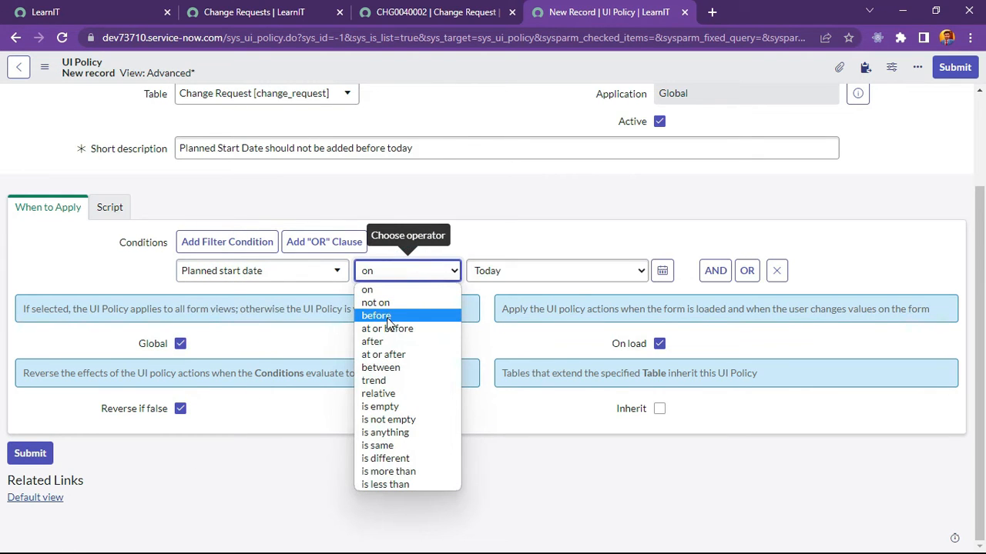
pyautogui.click(376, 316)
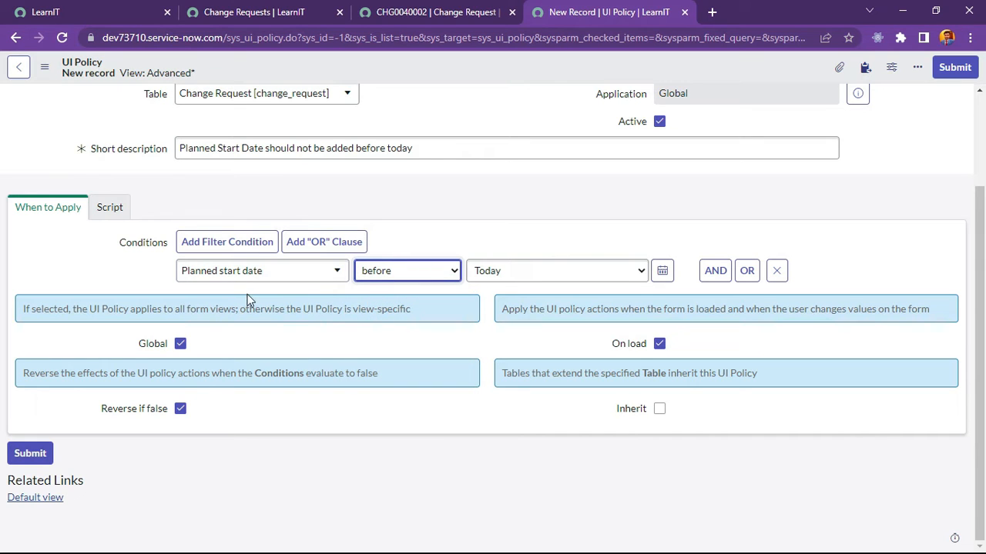
pyautogui.moveTo(520, 230)
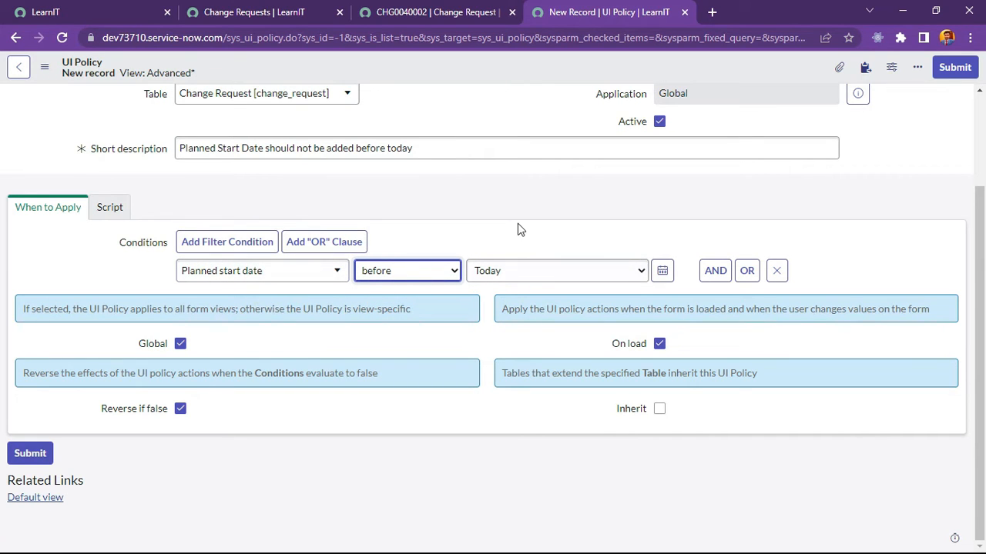
pyautogui.moveTo(473, 187)
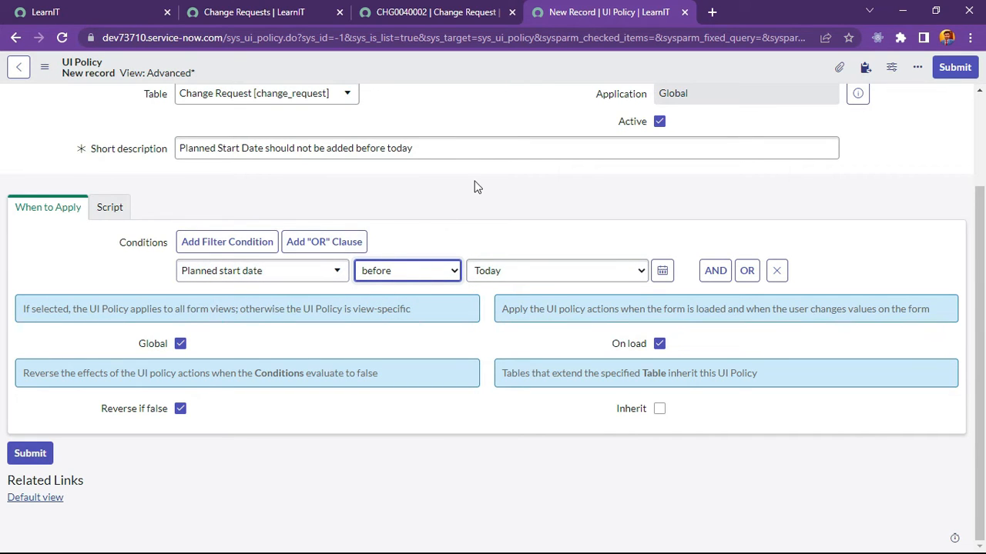
pyautogui.moveTo(109, 208)
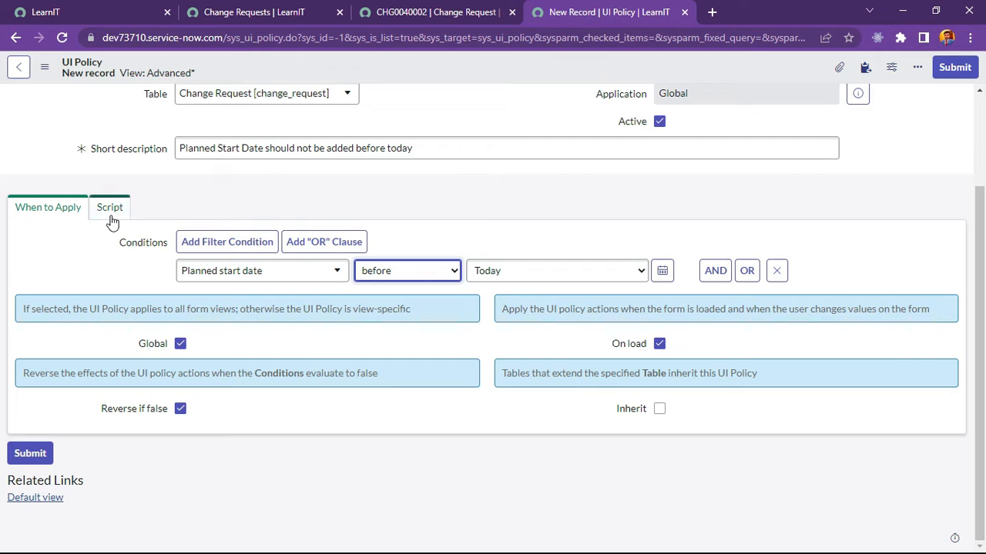
pyautogui.click(110, 207)
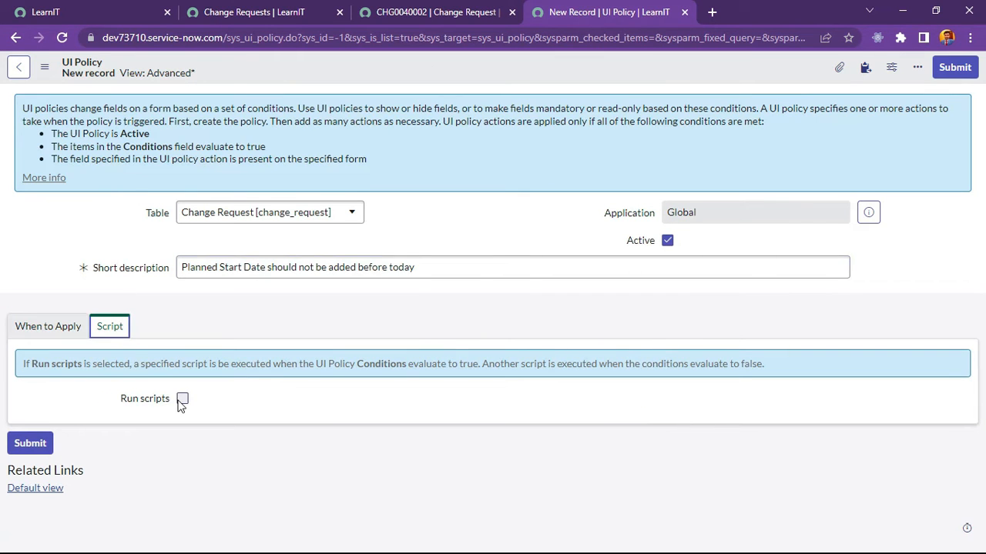
pyautogui.click(48, 325)
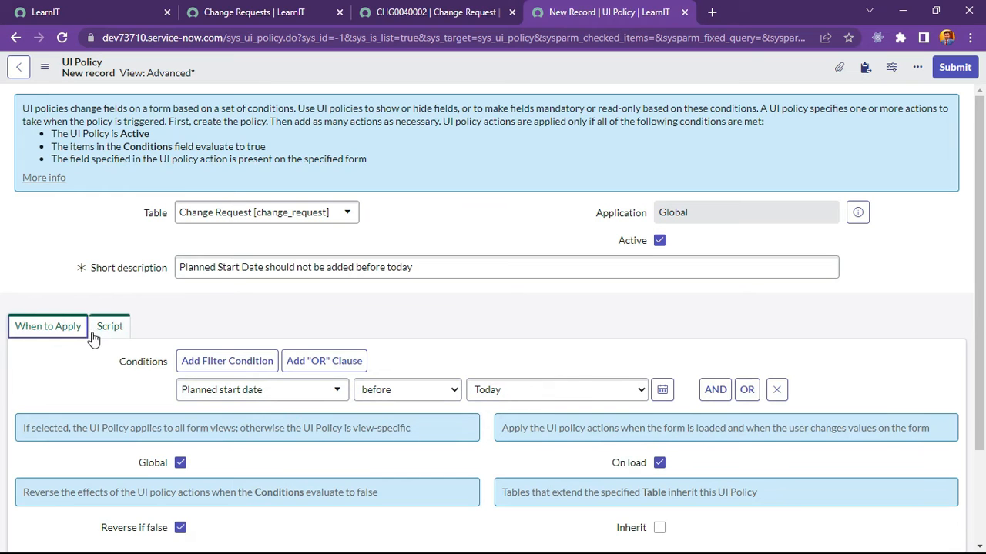
# Enable Run scripts and write alert('Planned Start Date should not be added before today!!!'); in Execute if true.
pyautogui.click(110, 325)
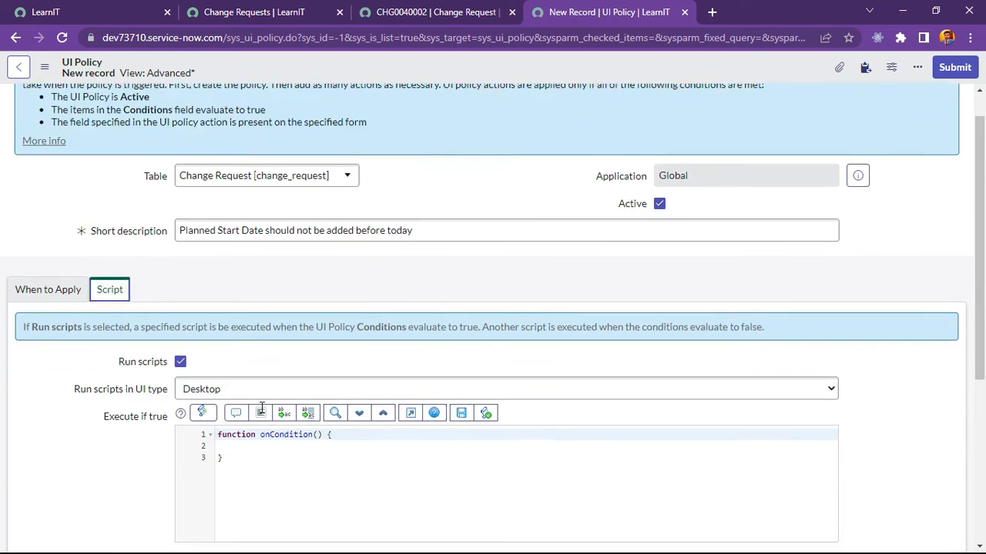
pyautogui.scroll(-3)
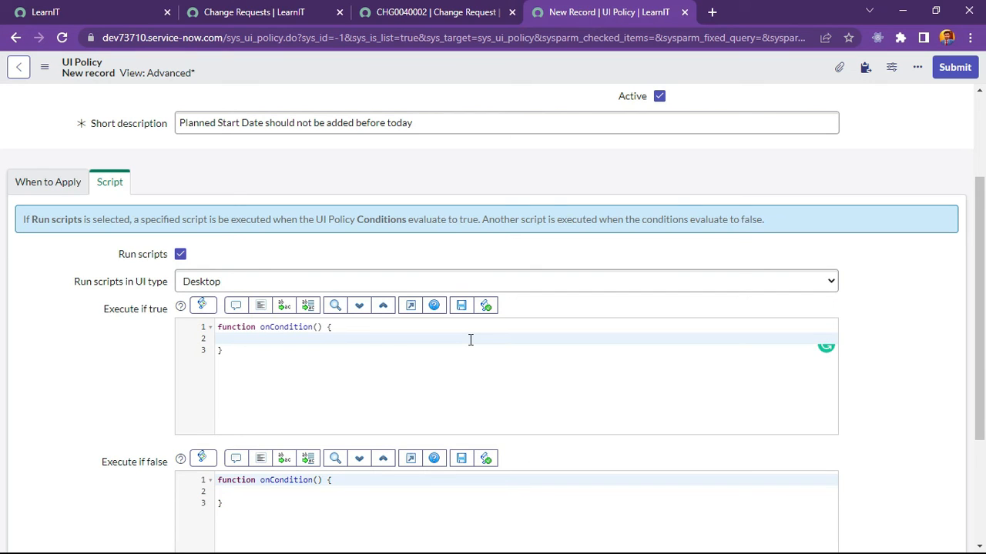
pyautogui.write('alerty')
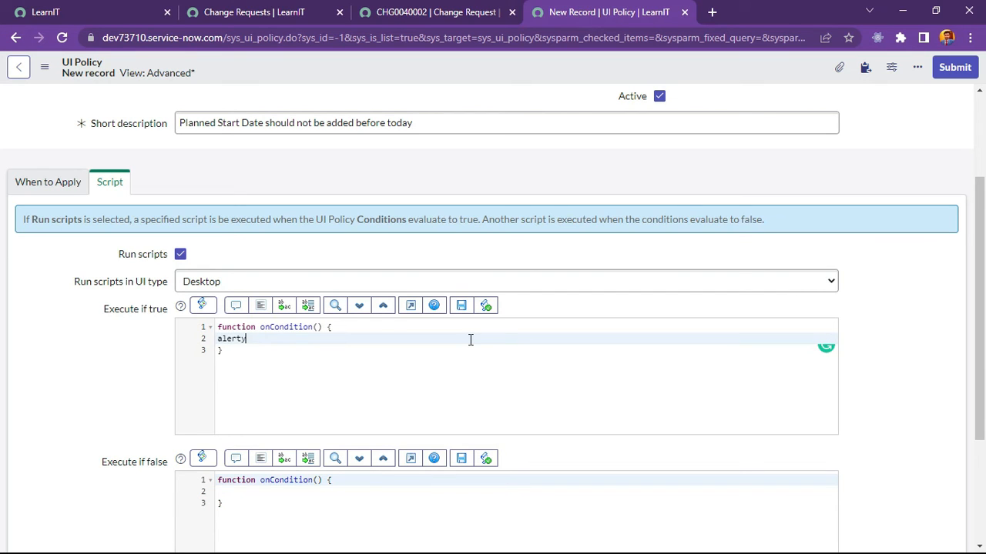
pyautogui.press('Backspace')
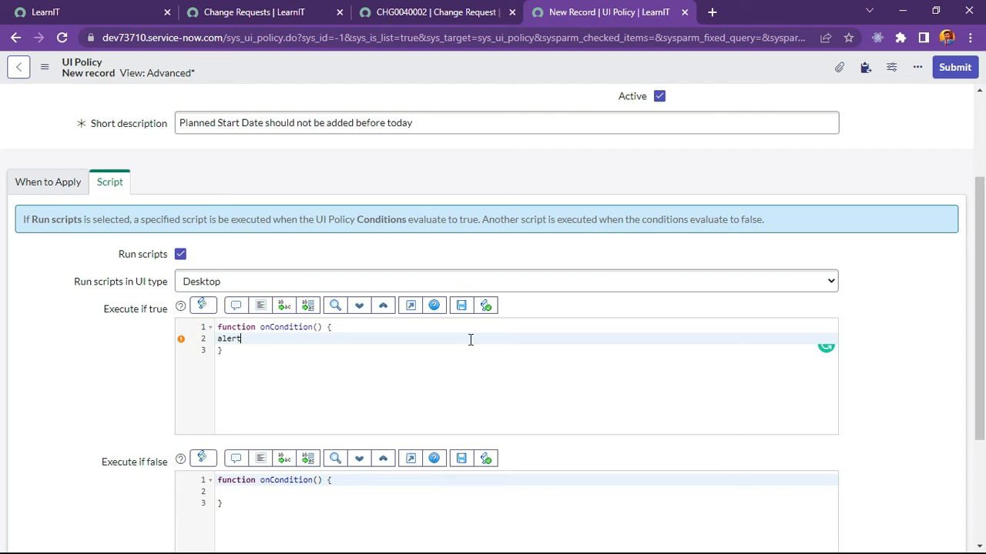
pyautogui.write('();')
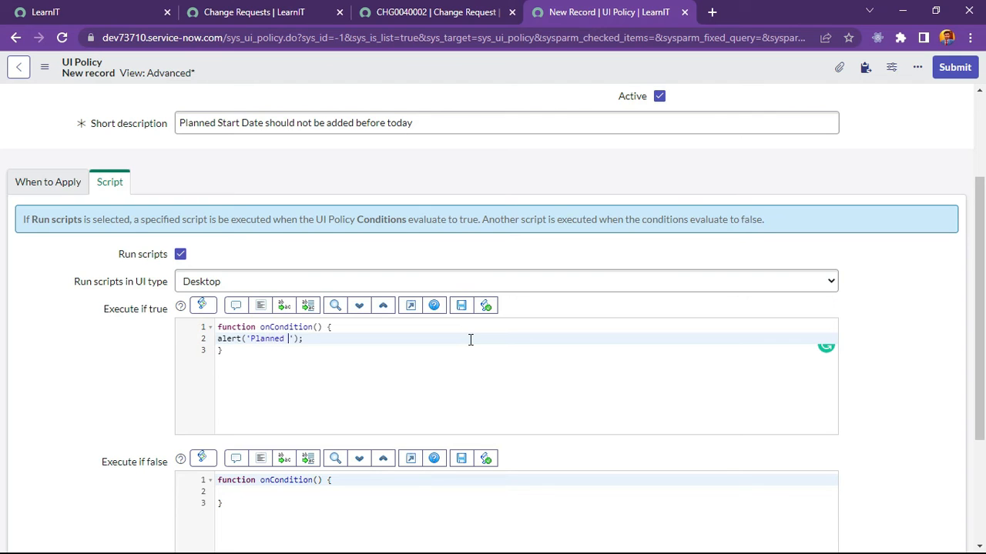
pyautogui.write('Start')
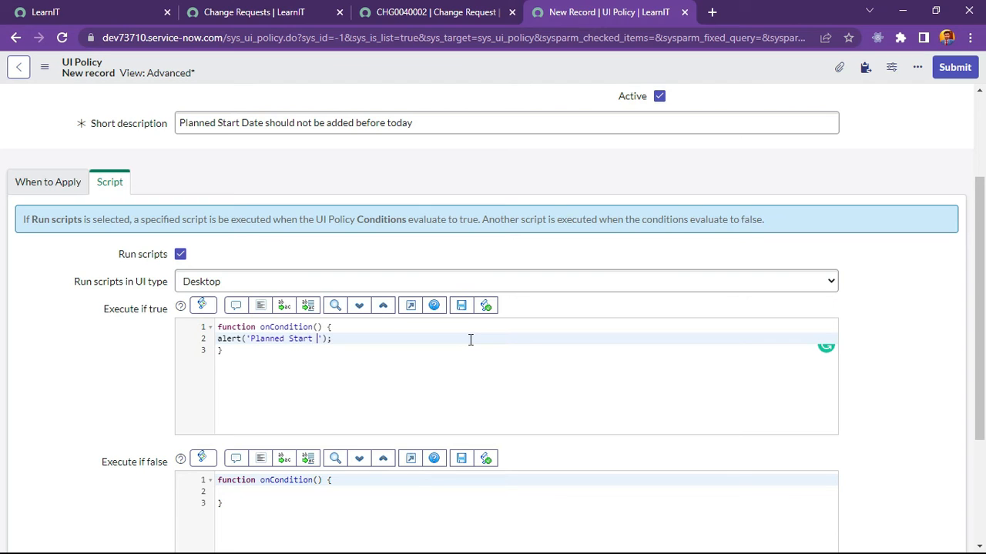
pyautogui.write('Date')
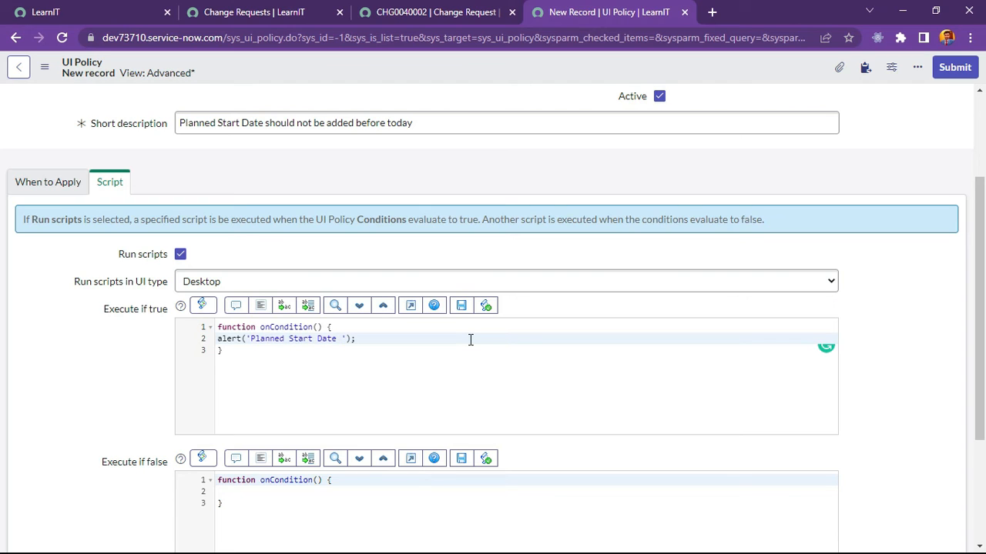
pyautogui.write('should not be added')
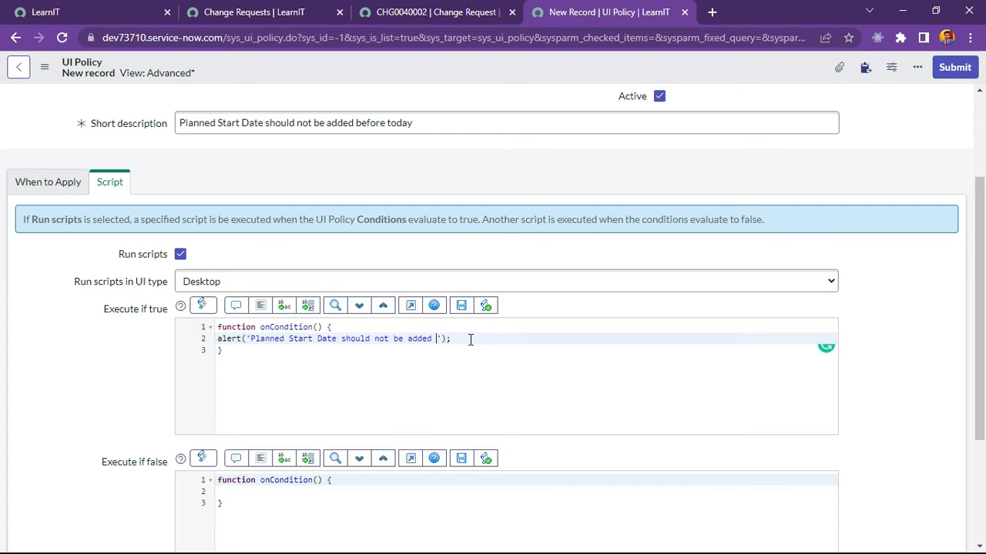
pyautogui.write('before')
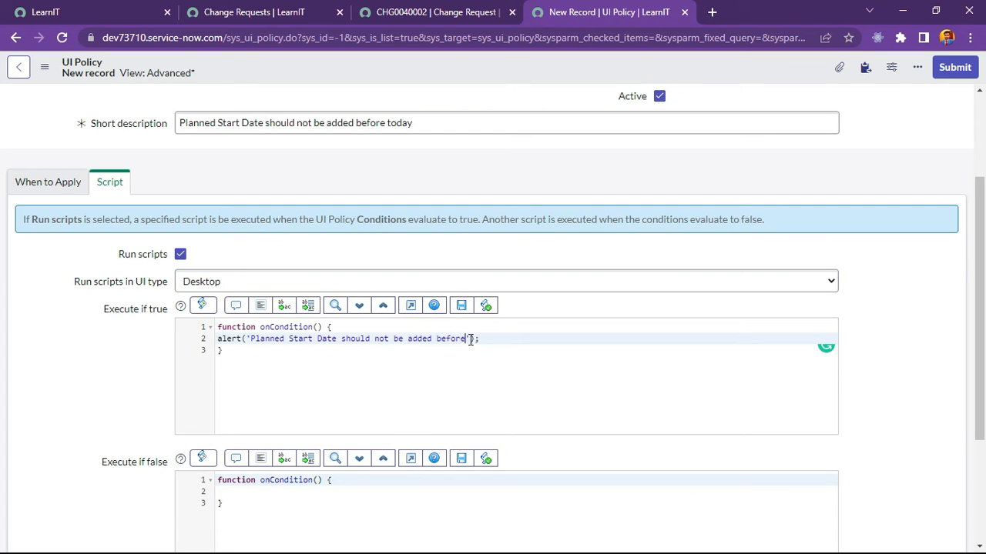
pyautogui.write('today')
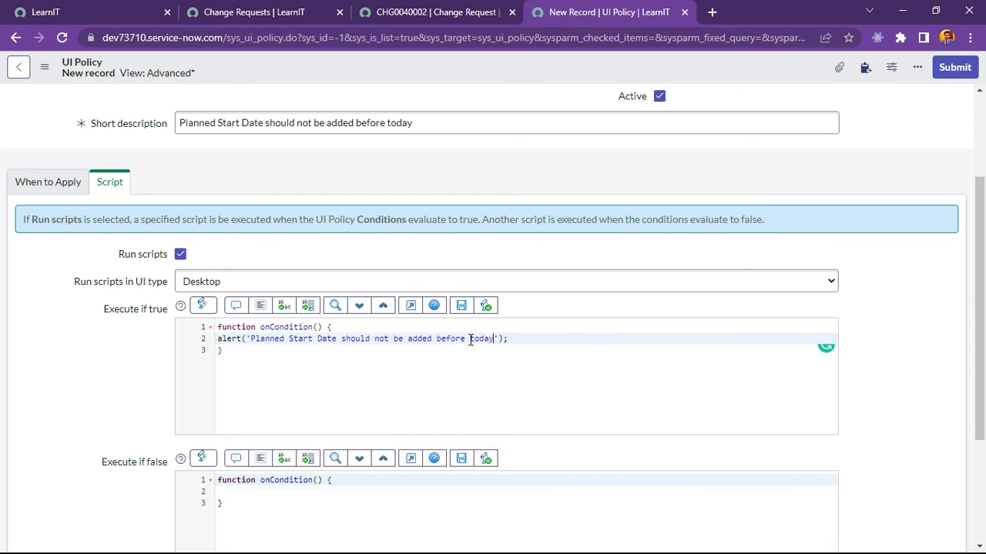
pyautogui.write('!!!')
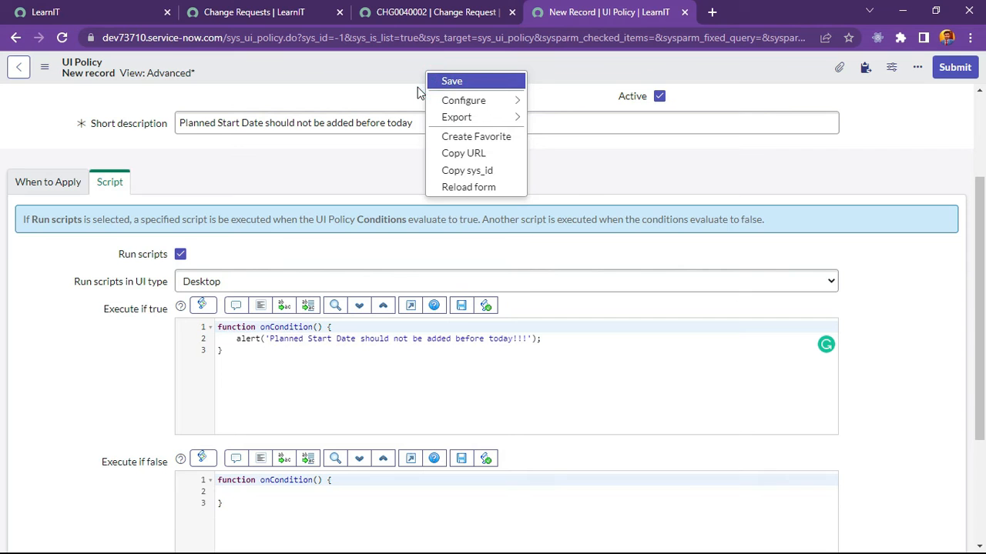
# Save the UI policy and return to the CHG0040002 tab.
pyautogui.click(451, 81)
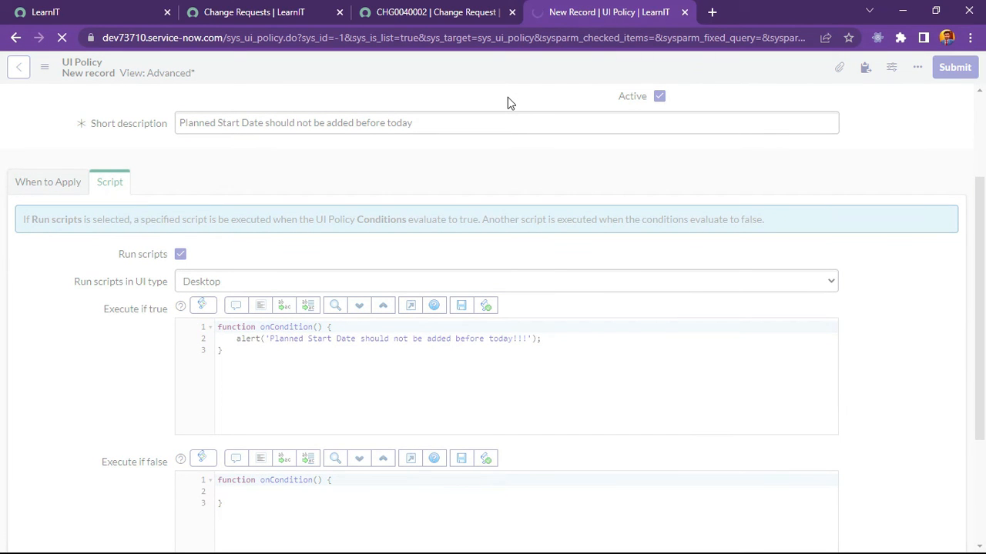
pyautogui.click(954, 67)
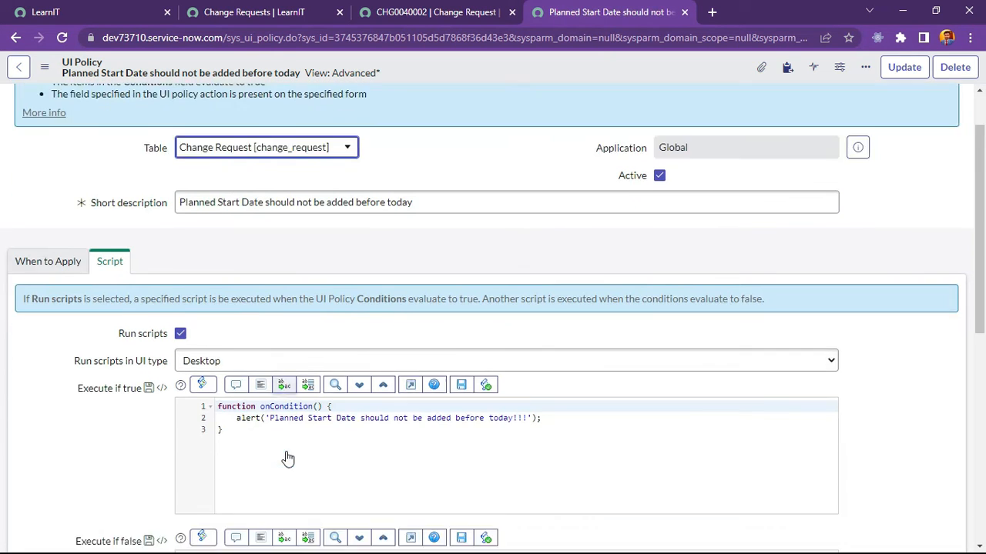
pyautogui.click(435, 11)
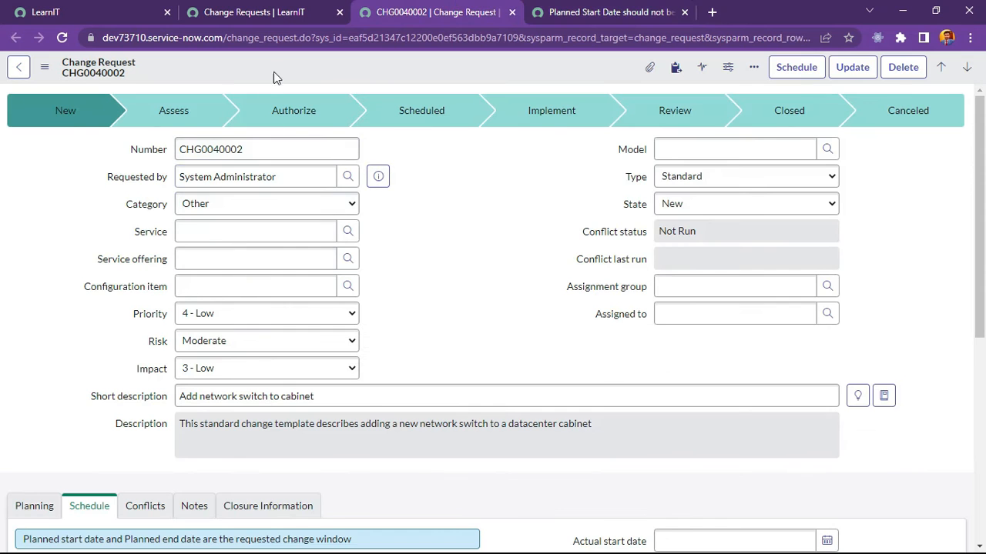
pyautogui.click(266, 341)
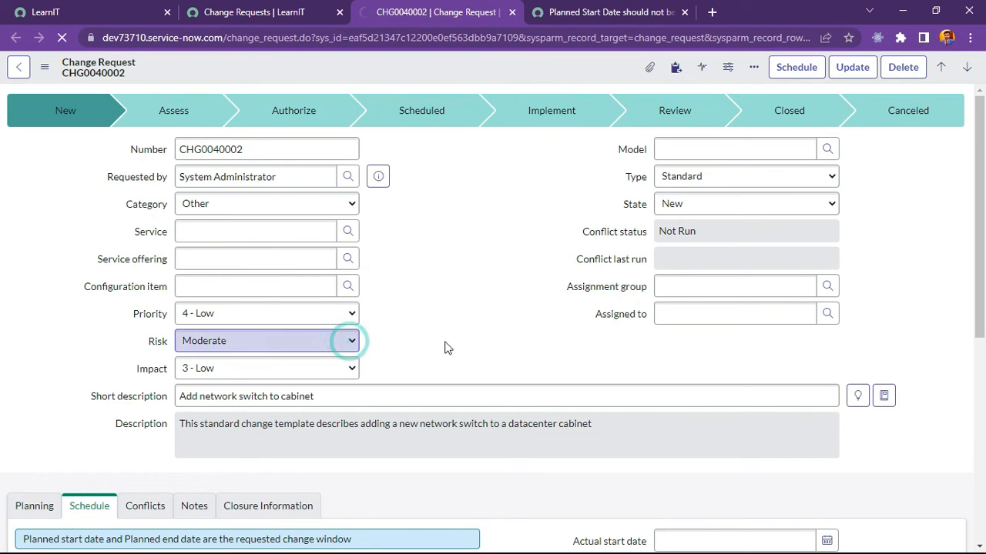
pyautogui.click(734, 314)
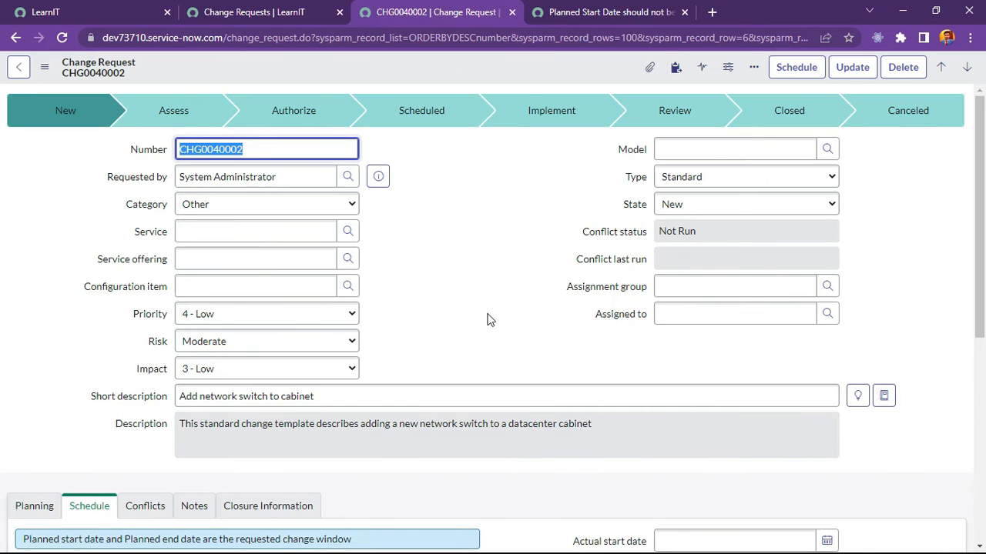
pyautogui.scroll(-3)
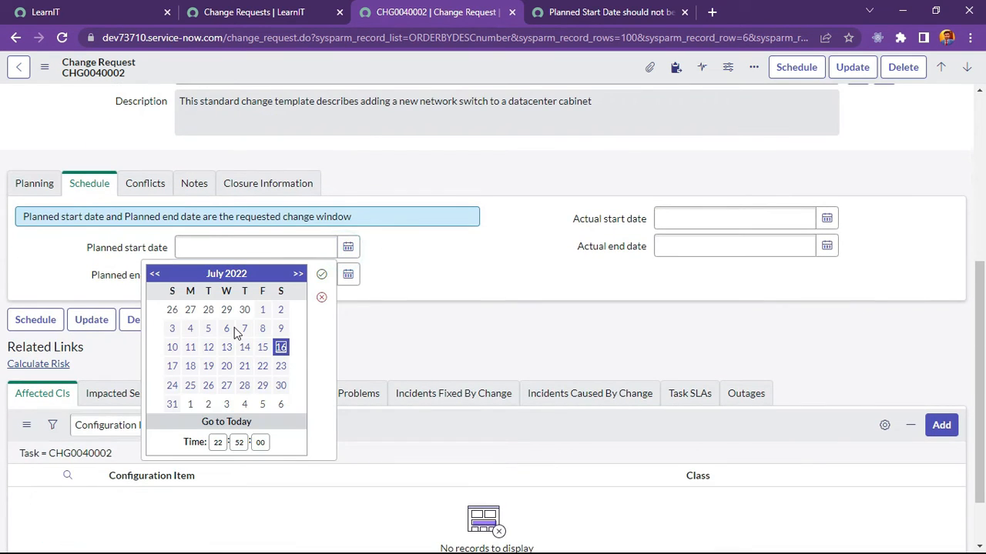
pyautogui.click(227, 328)
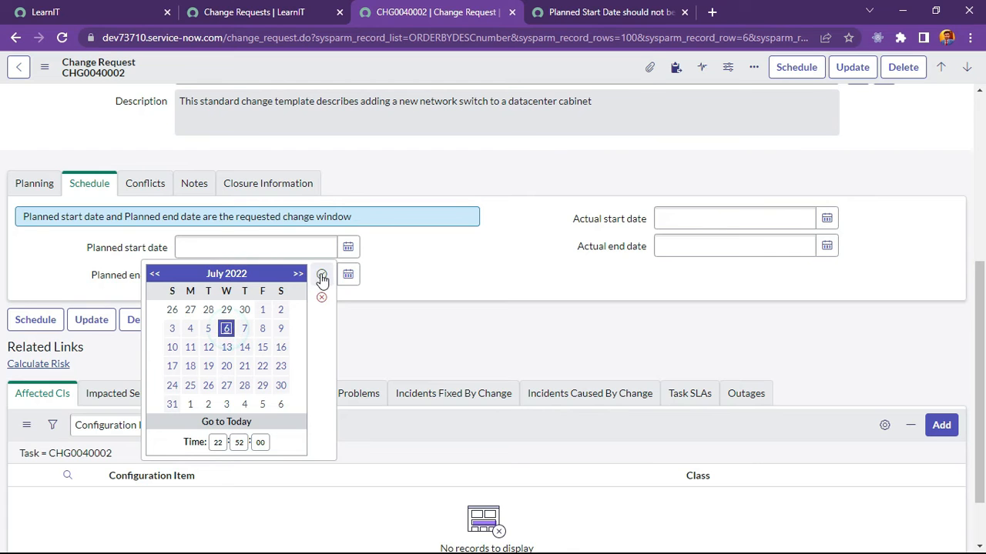
pyautogui.click(322, 275)
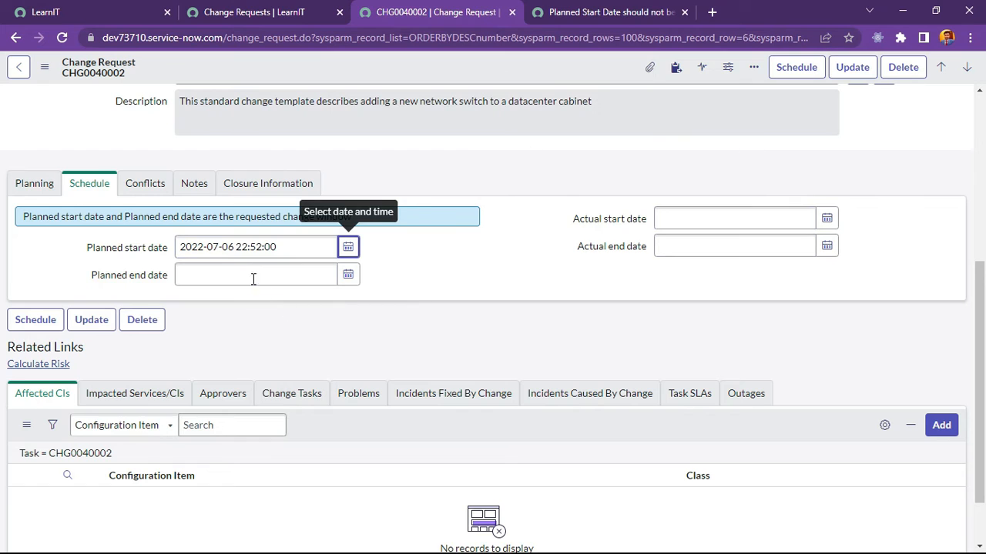
pyautogui.doubleClick(206, 247)
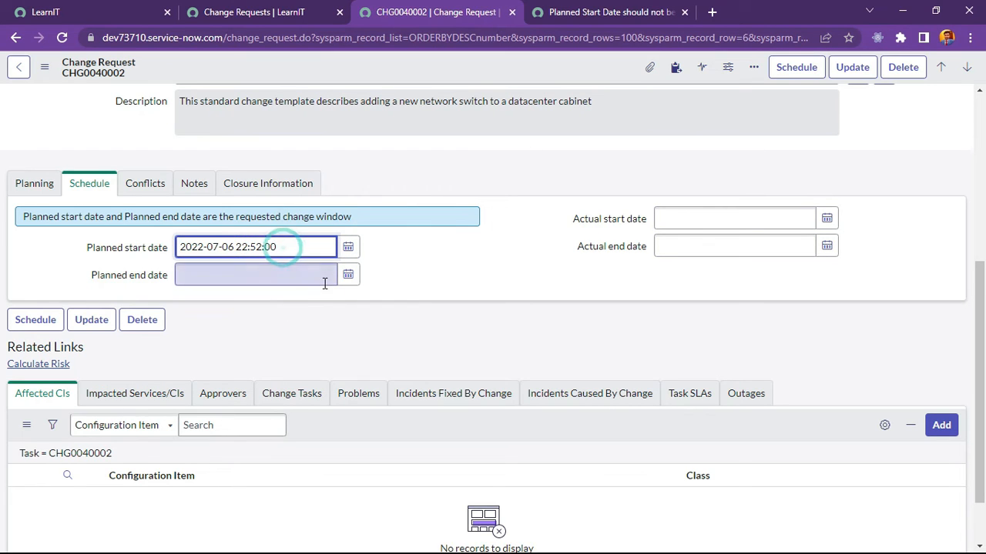
pyautogui.click(256, 247)
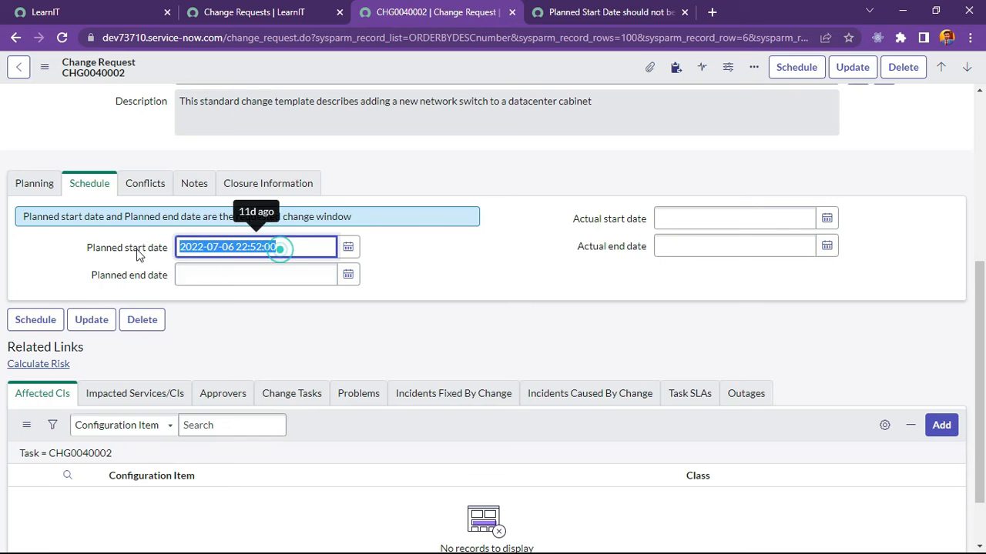
pyautogui.click(608, 12)
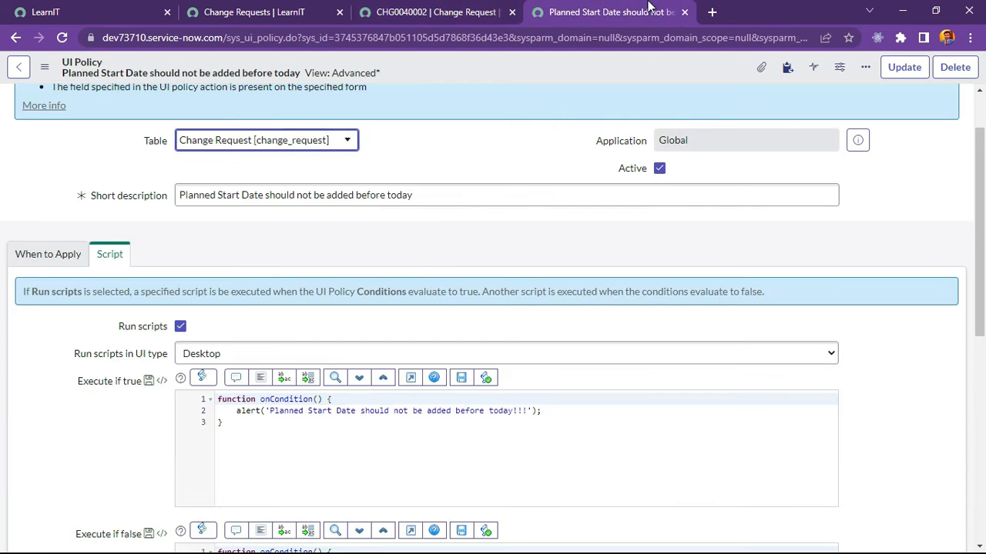
# Add g_form.clearValue('start_date'); on a new line in Execute if true and save.
pyautogui.click(546, 410)
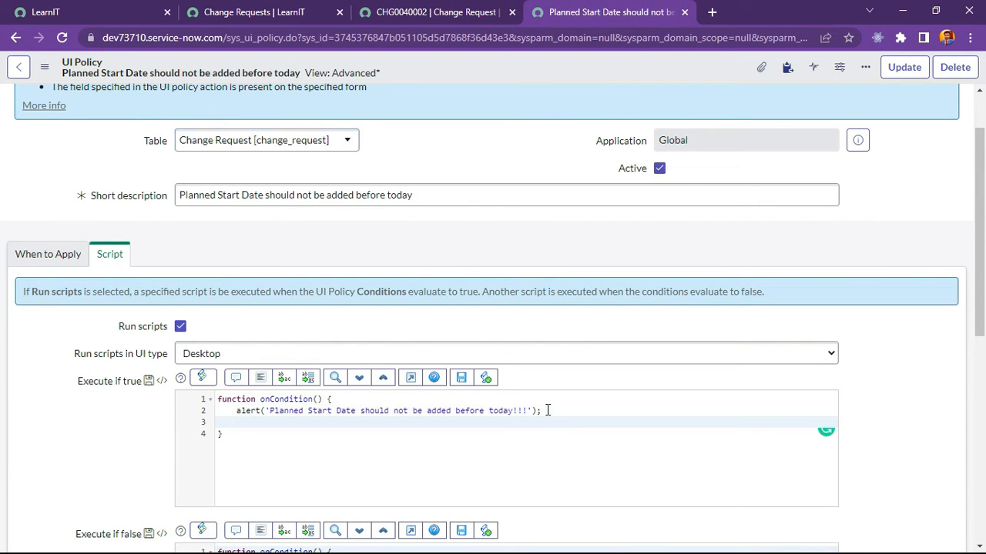
pyautogui.write('g_form.')
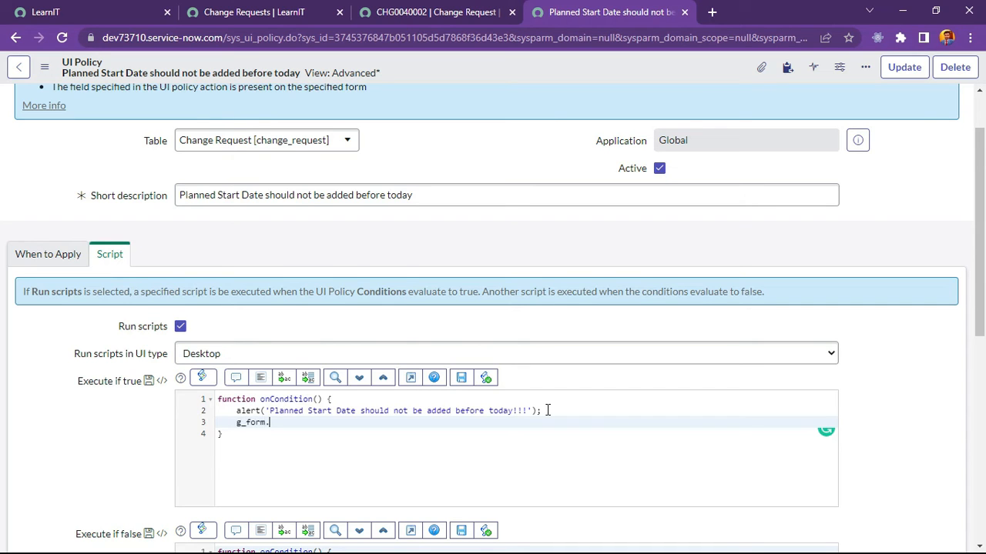
pyautogui.write('cle')
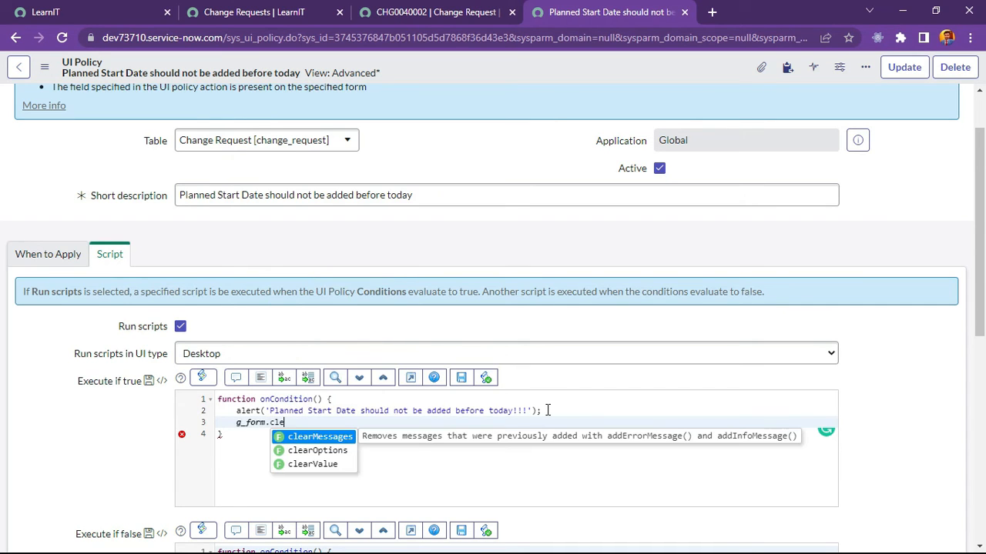
pyautogui.click(312, 463)
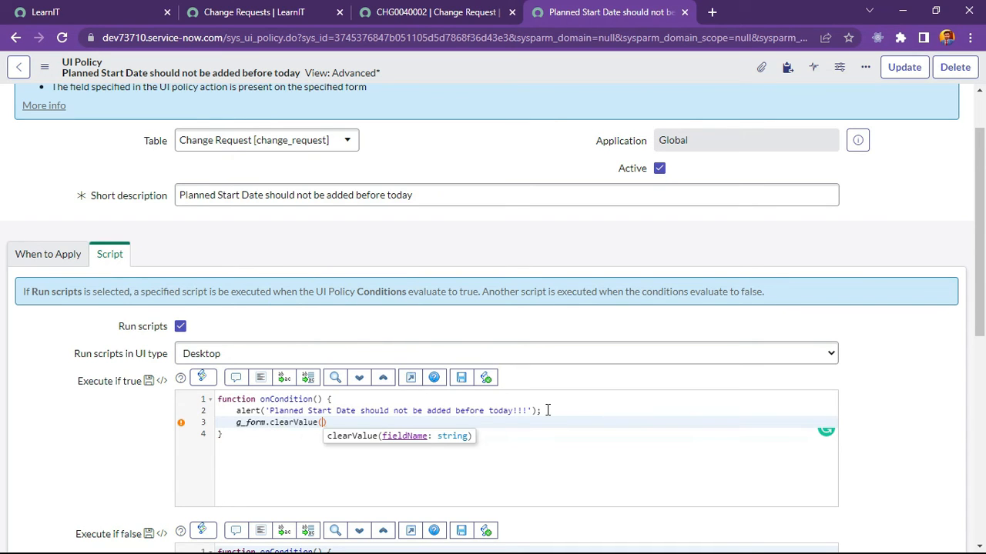
pyautogui.write("'start'")
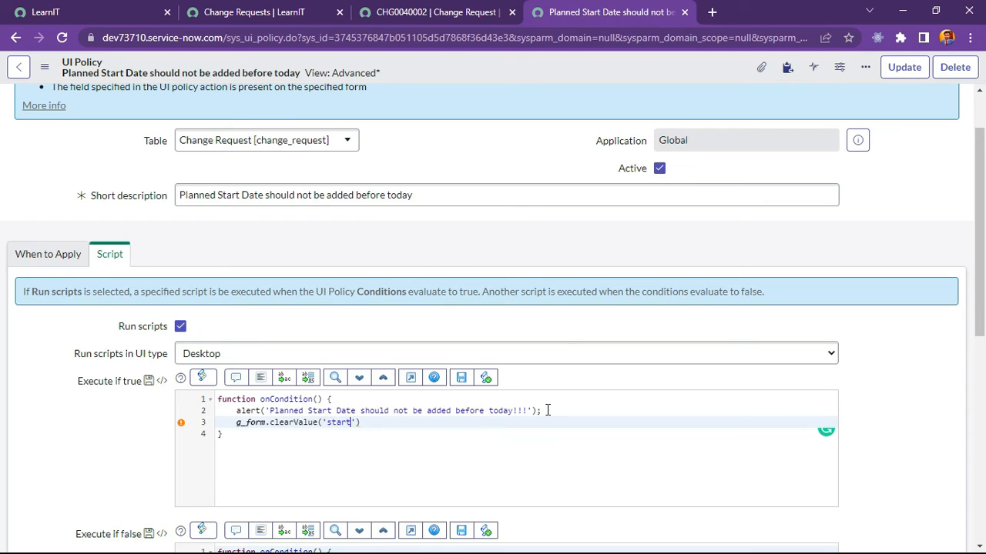
pyautogui.write('_date')
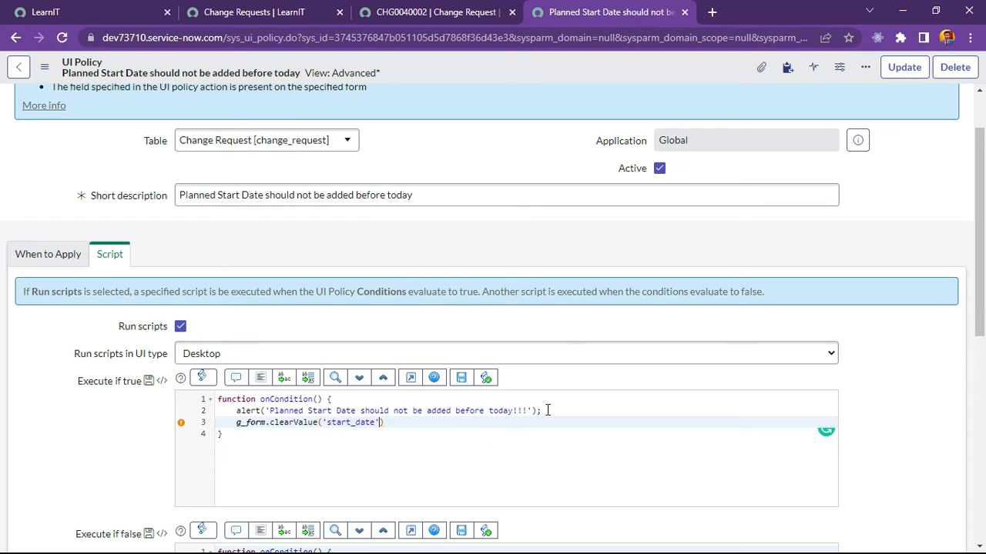
pyautogui.write(';')
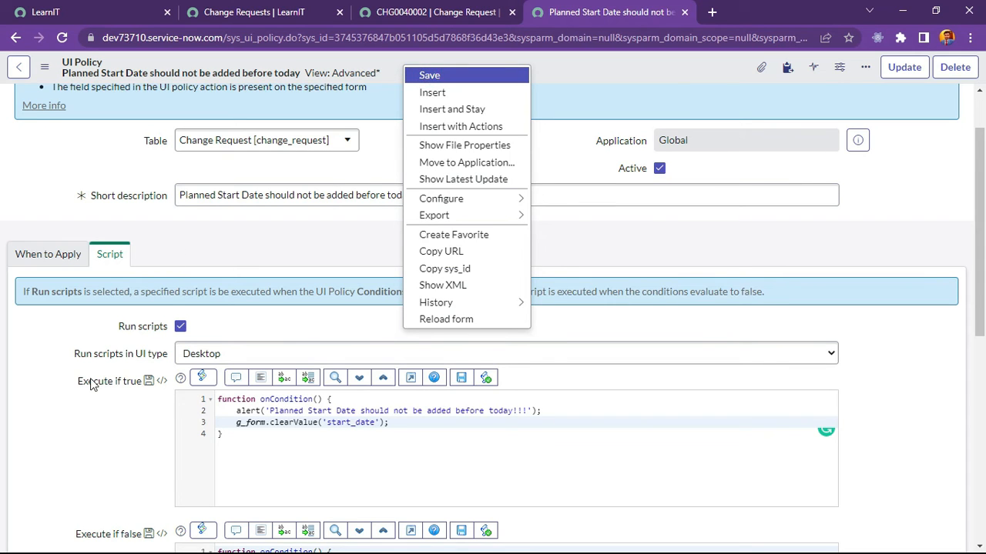
pyautogui.click(429, 75)
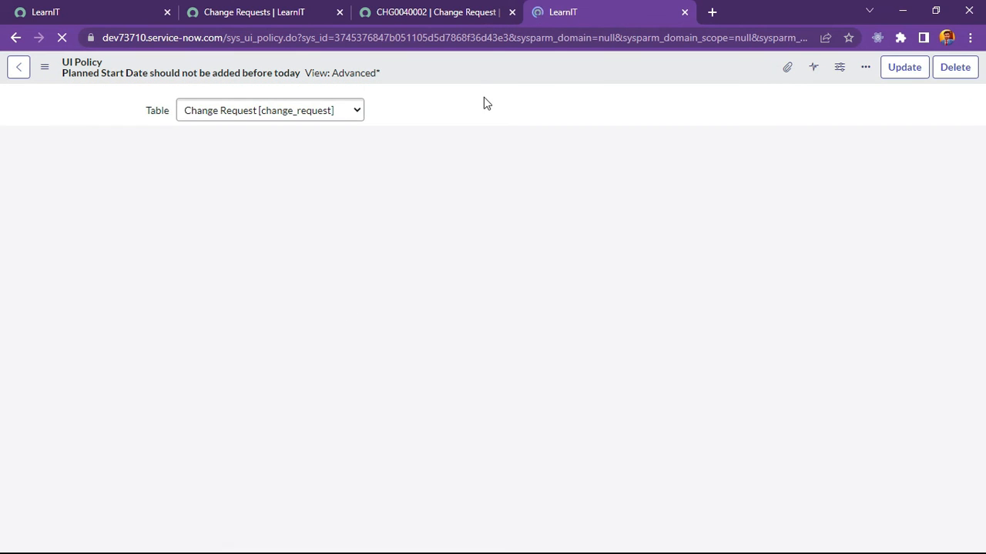
# On CHG0040002, pick July 13 as Planned start date and dismiss the warning alert.
pyautogui.click(432, 11)
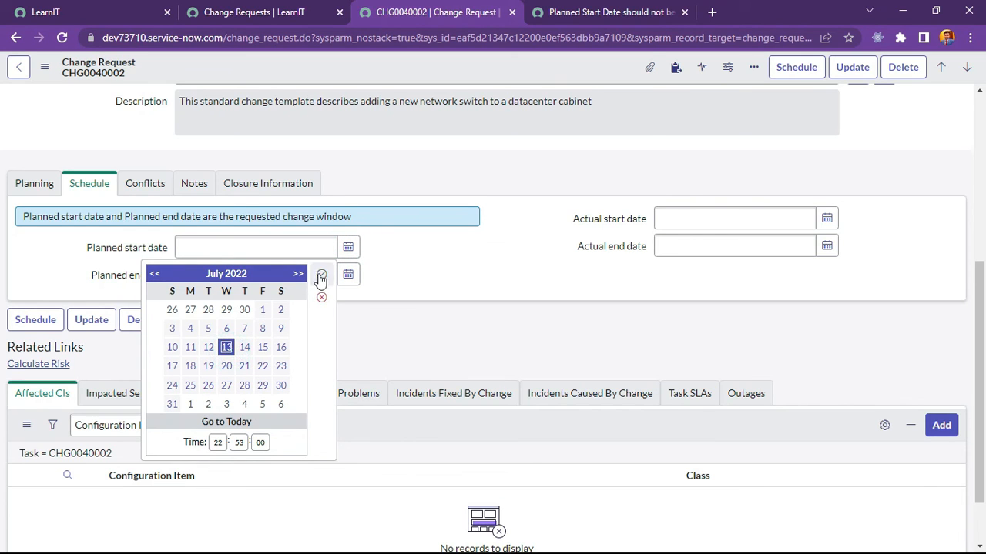
pyautogui.click(321, 274)
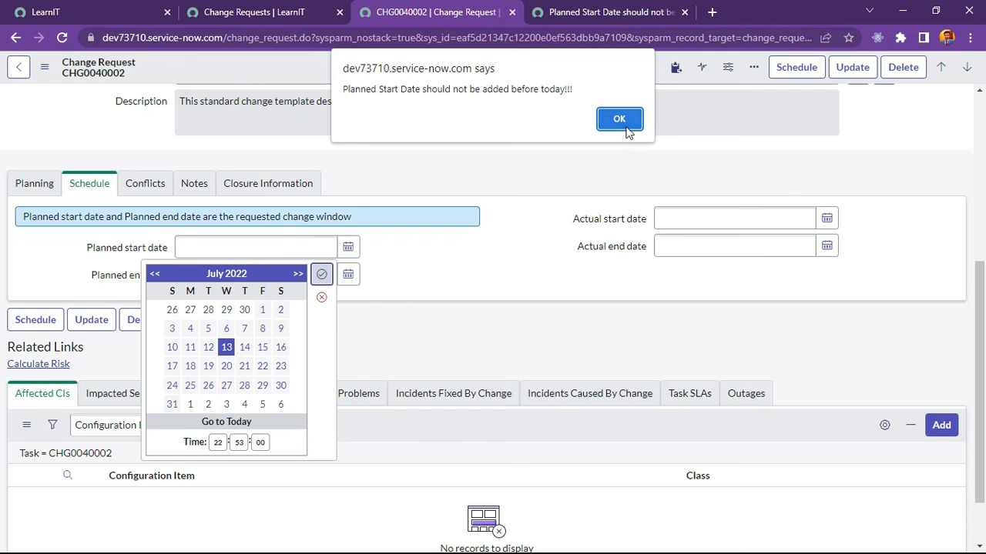
pyautogui.click(619, 118)
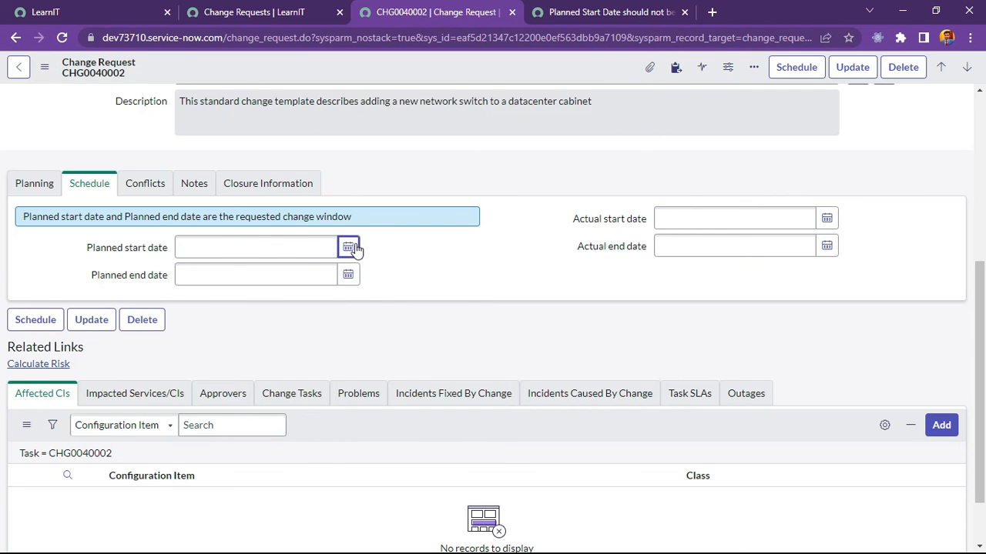
pyautogui.click(348, 247)
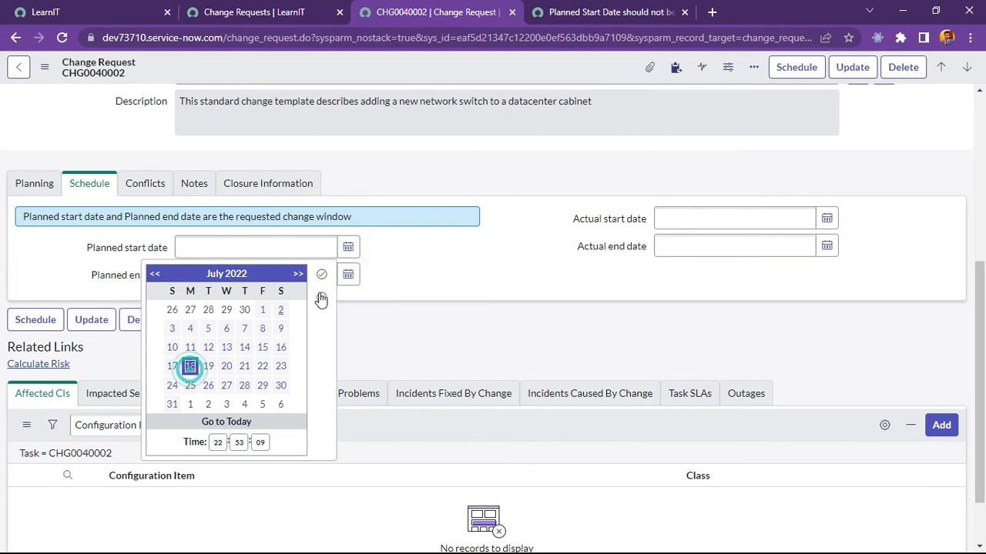
pyautogui.click(190, 365)
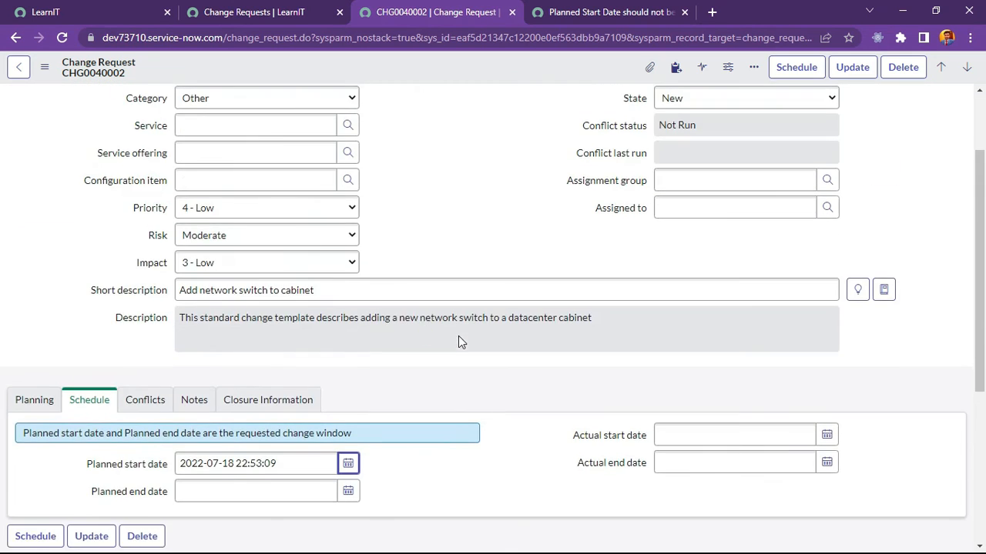
pyautogui.scroll(-3)
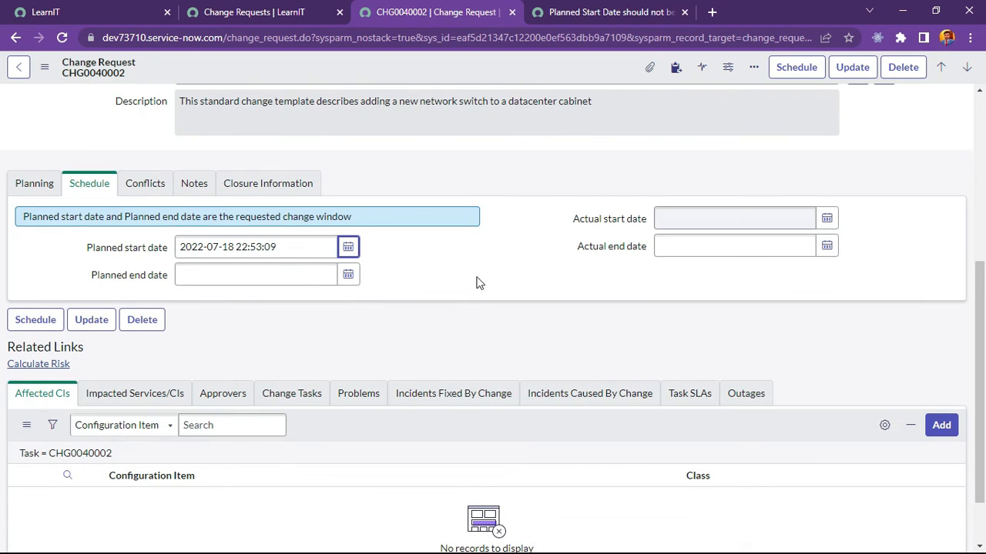
pyautogui.click(255, 274)
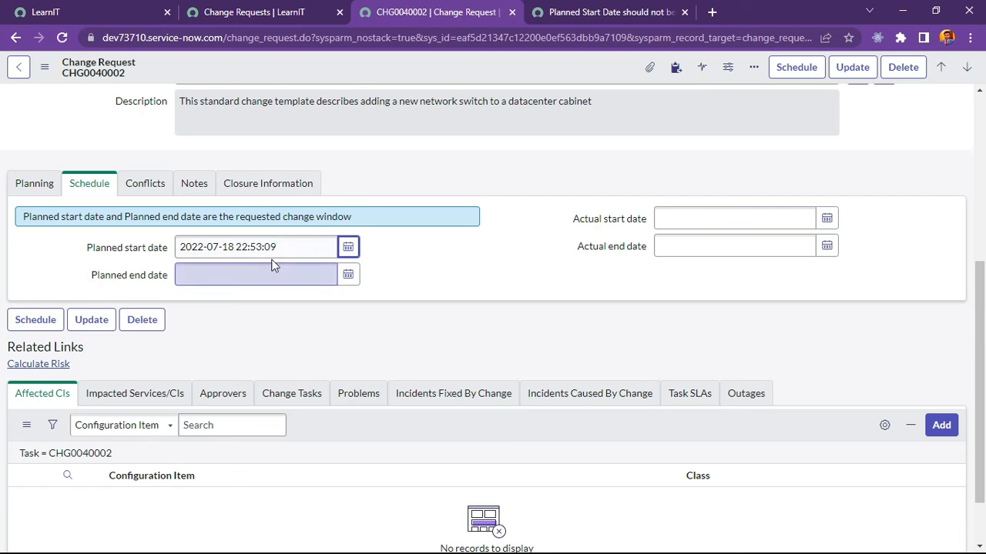
# Switch to the UI policy tab to review the finished Execute if true script.
pyautogui.click(608, 12)
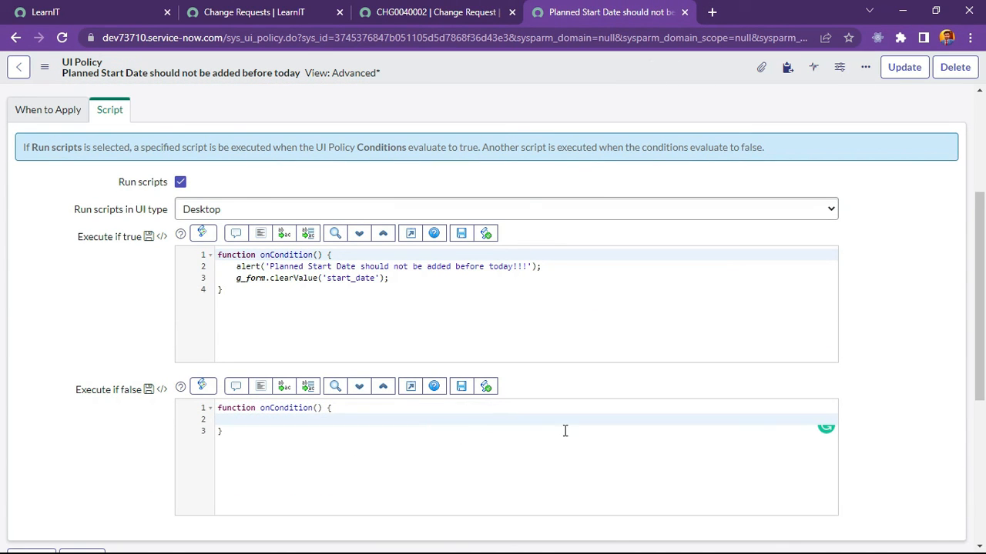
pyautogui.moveTo(106, 333)
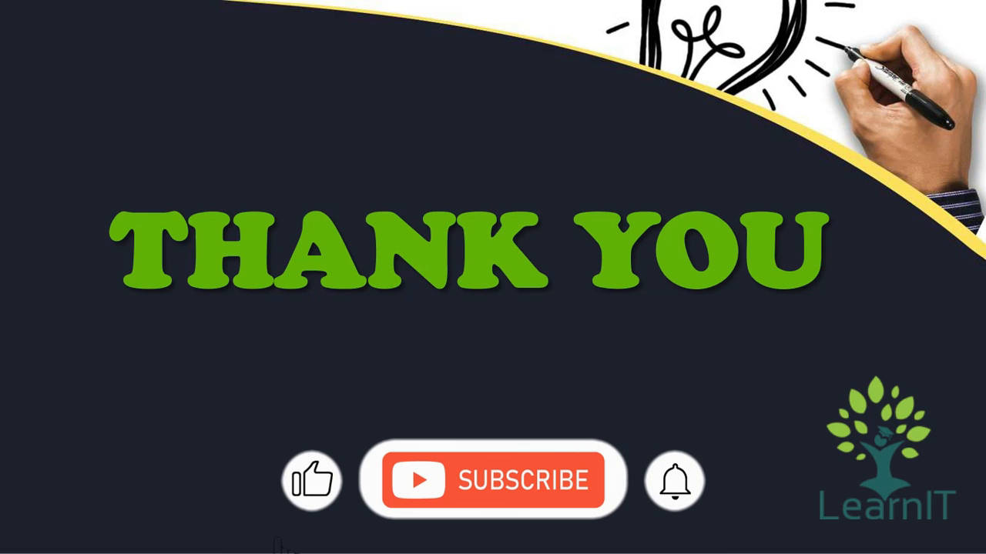
pyautogui.click(492, 480)
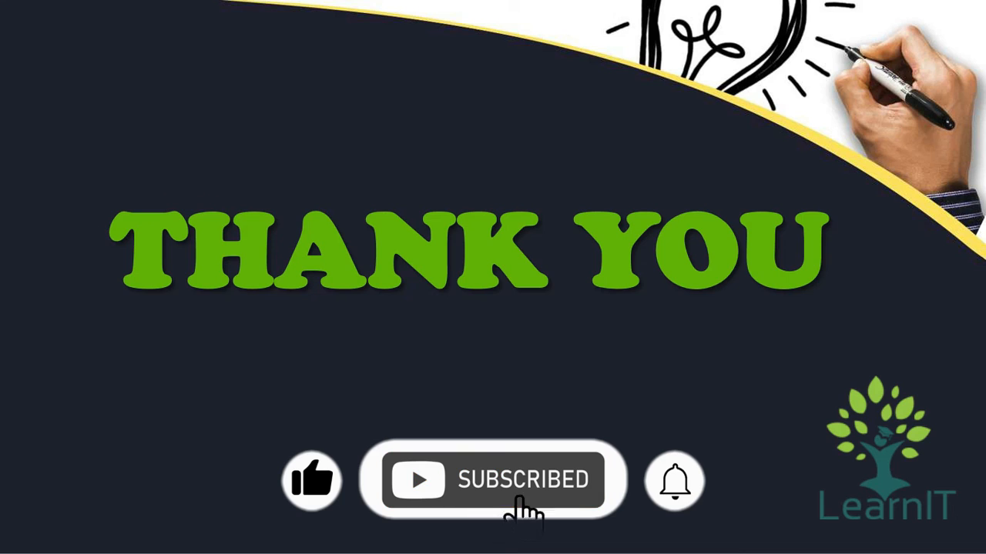